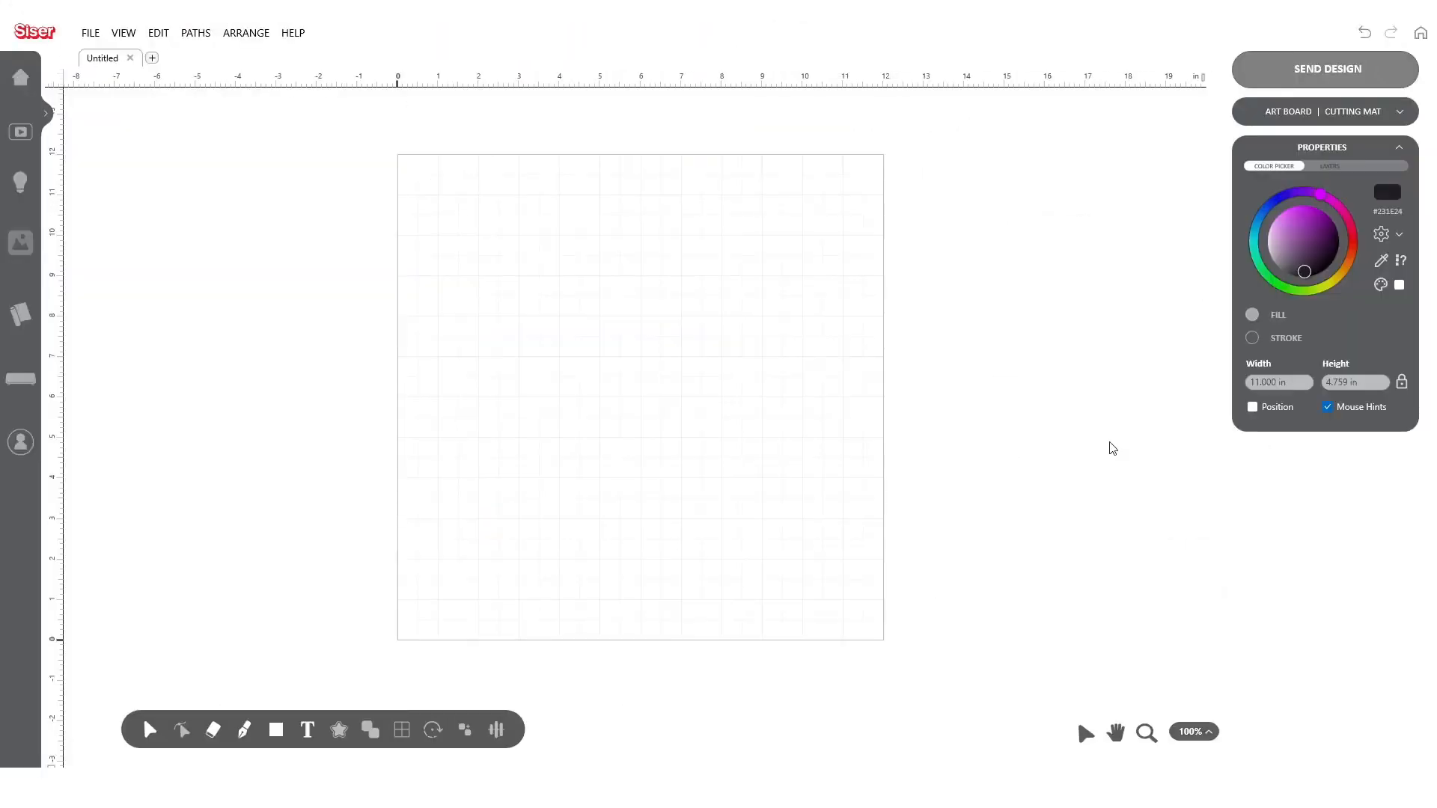
Import the UniversitySweater file with Draw Solid Fills ticked and apply it to the artboard
{"action": "left_click", "coordinate": [90, 33]}
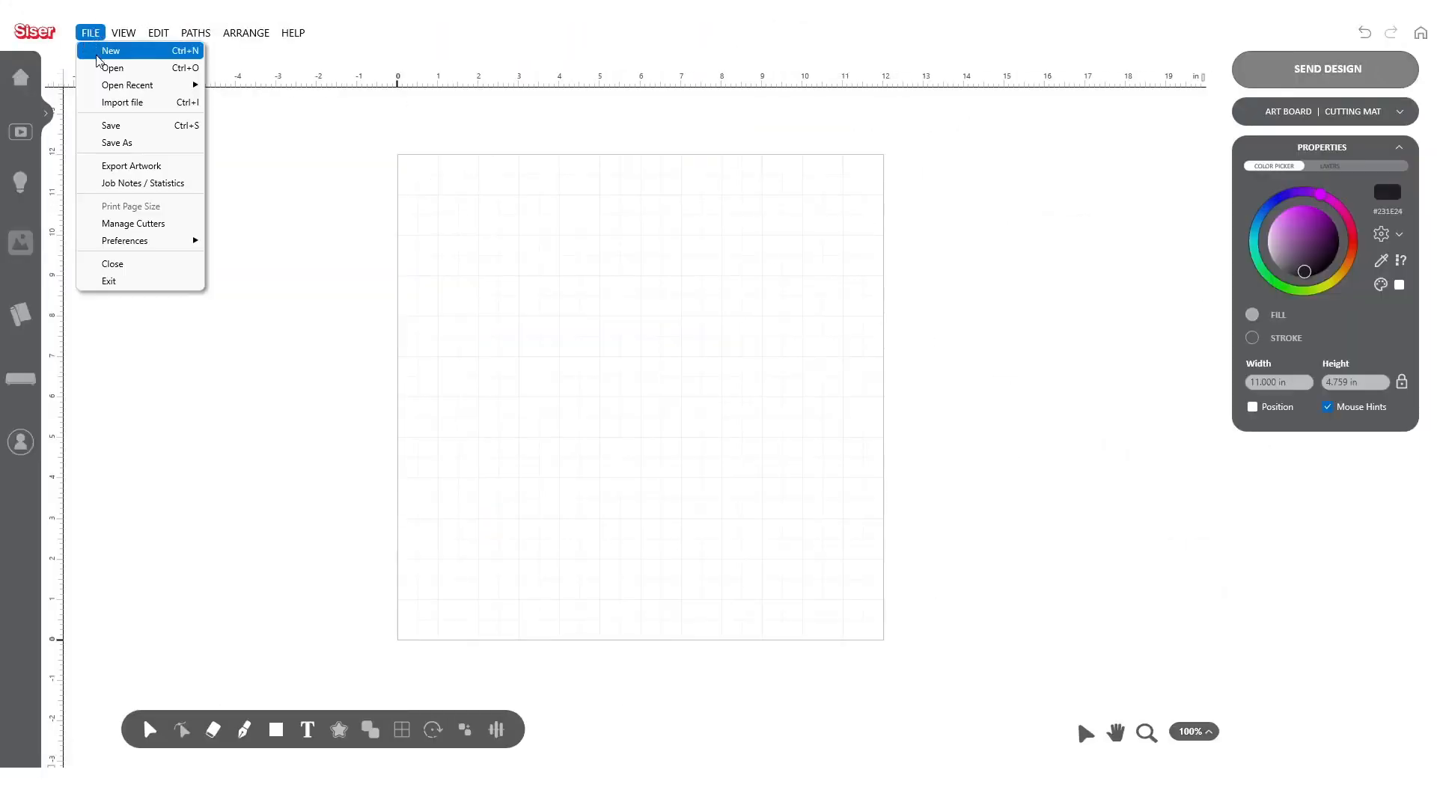
{"action": "left_click", "coordinate": [121, 102]}
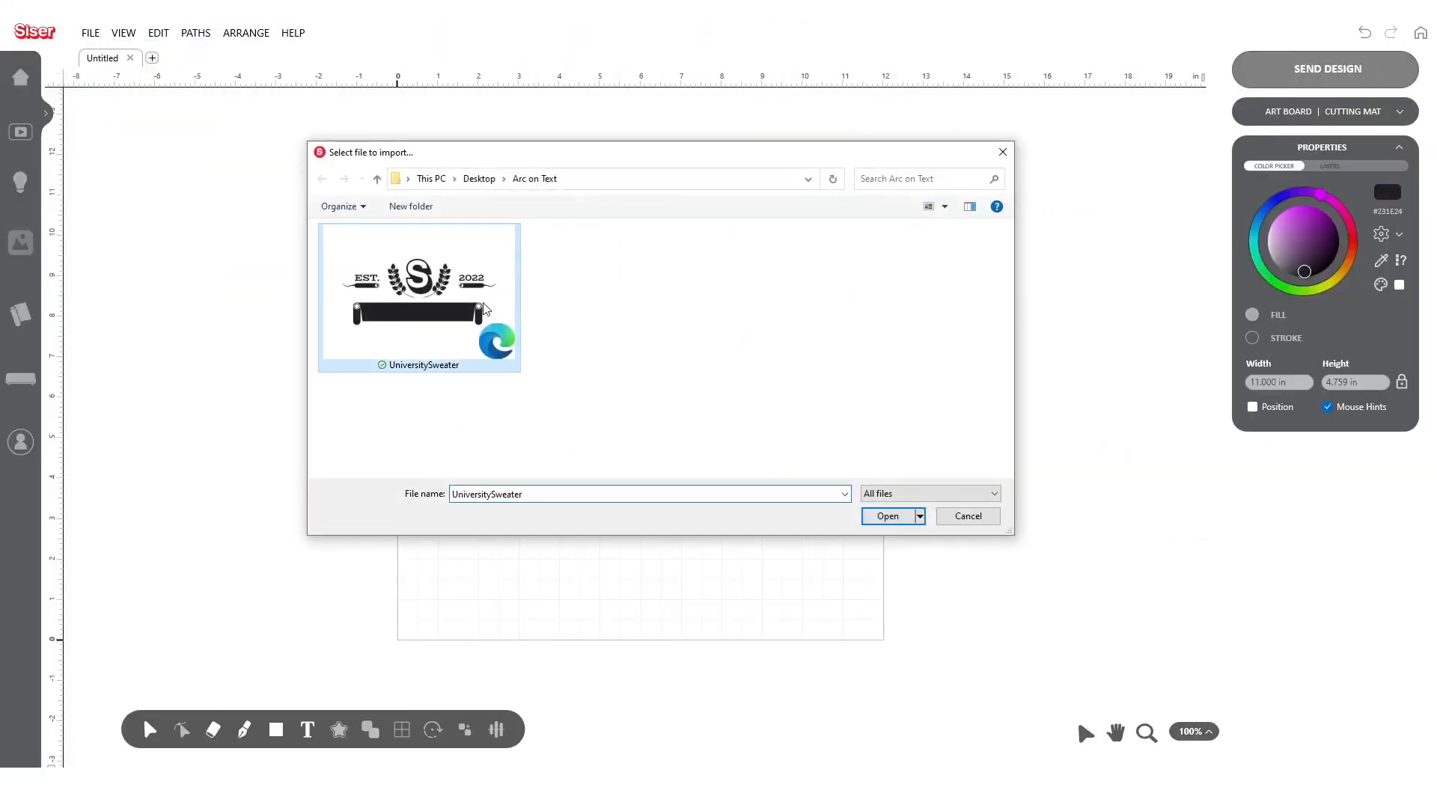
{"action": "left_click", "coordinate": [887, 515]}
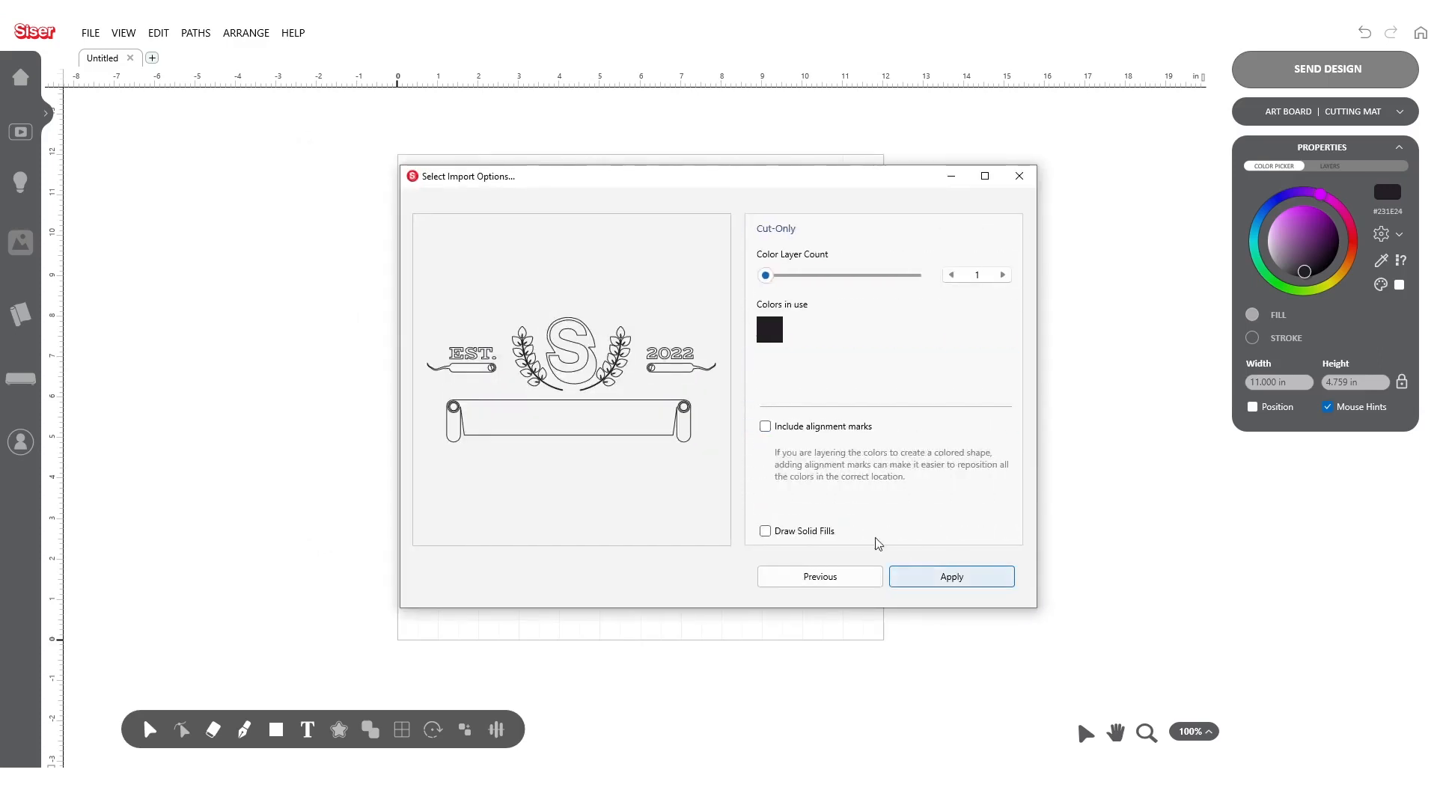
{"action": "left_click", "coordinate": [765, 531]}
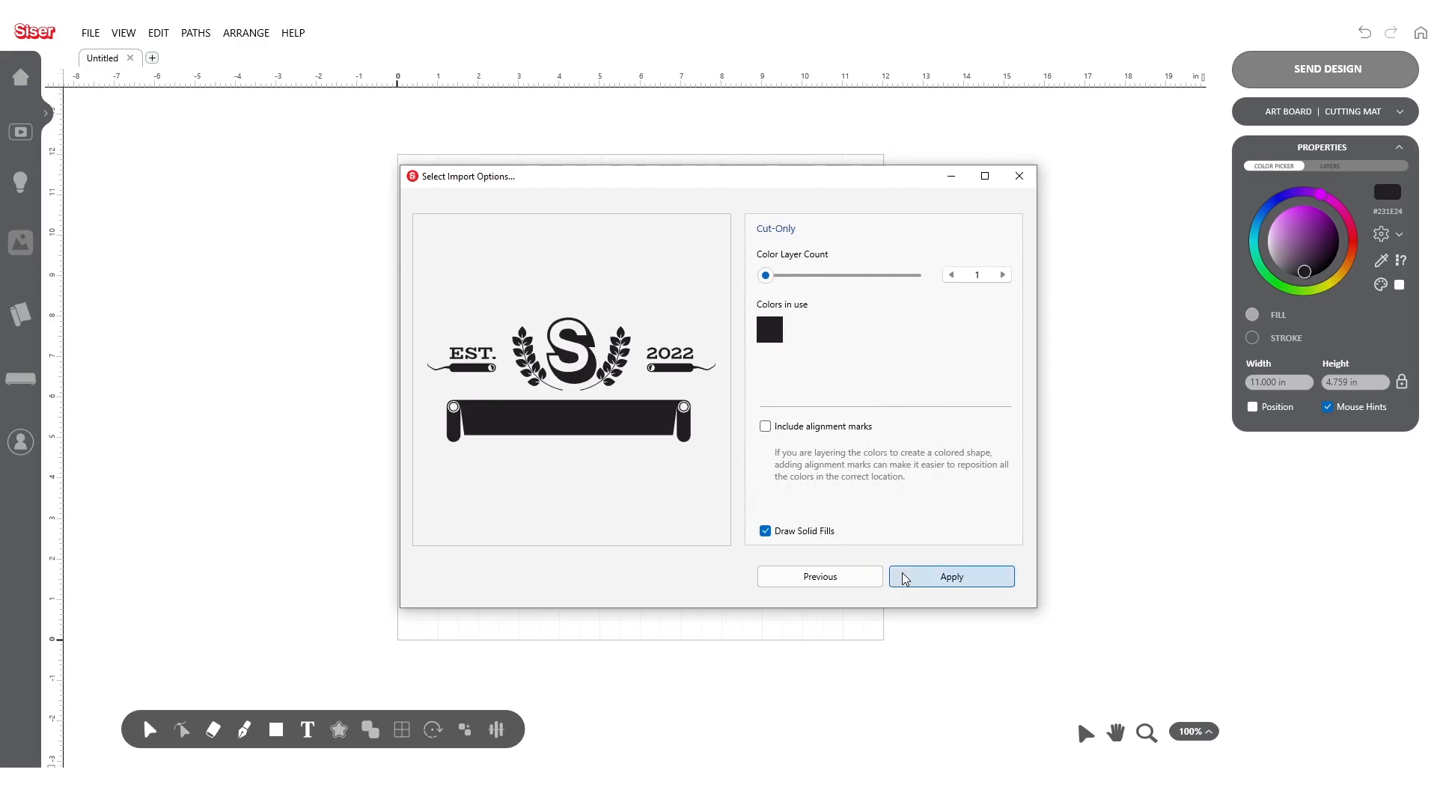
{"action": "left_click", "coordinate": [952, 577]}
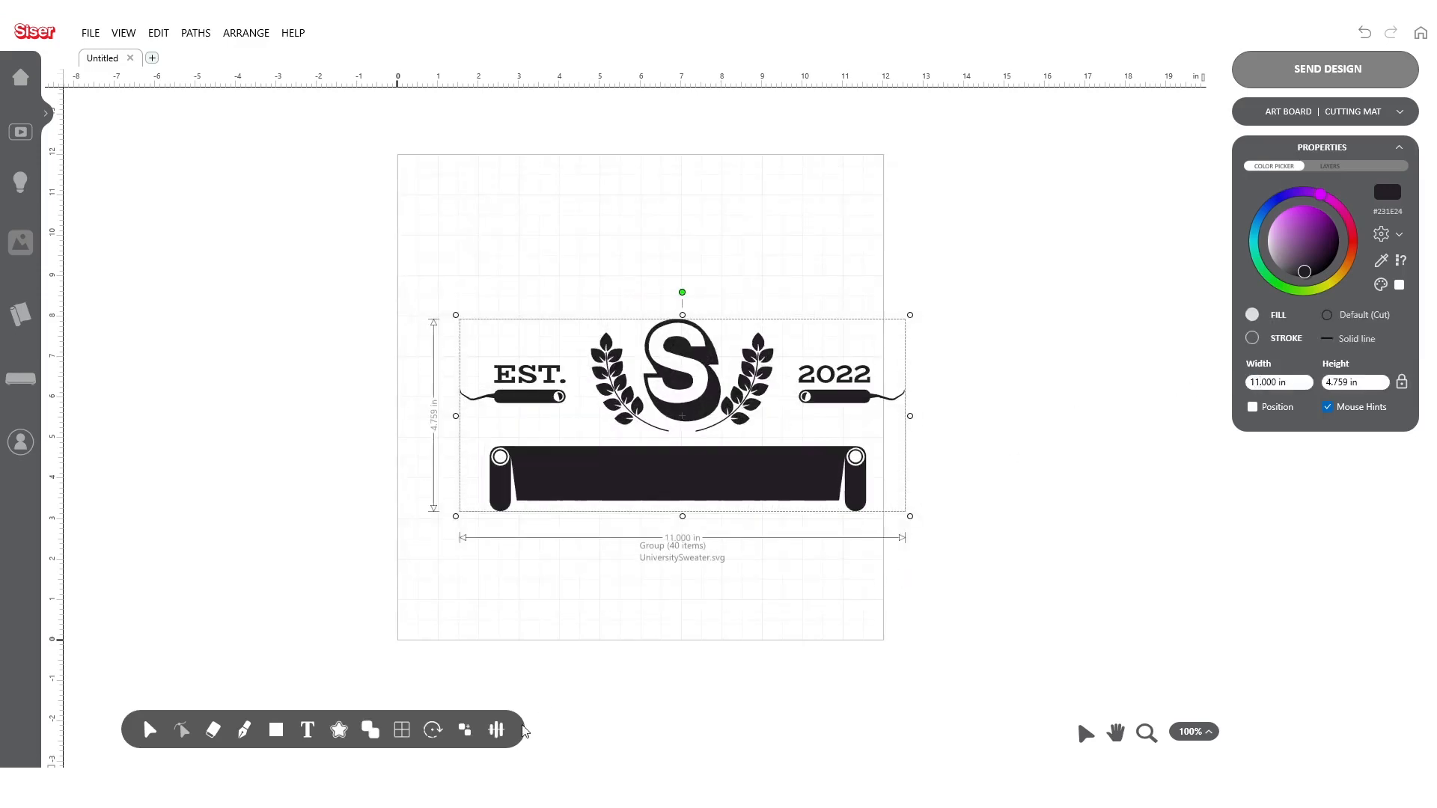
Activate the Text tool to reveal the Text, Text on Arc and Text on Path modes
{"action": "left_click", "coordinate": [496, 730]}
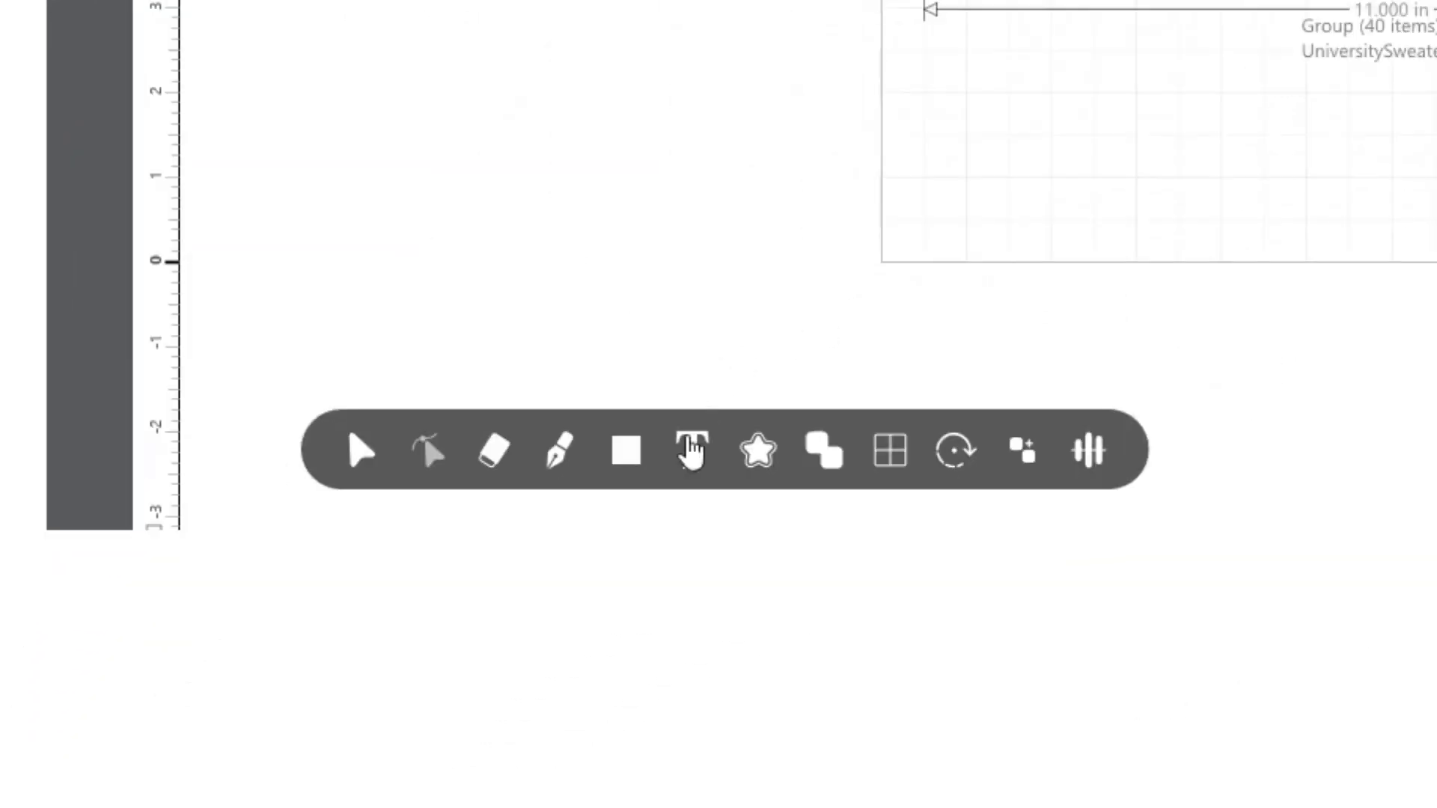
{"action": "left_click", "coordinate": [692, 452]}
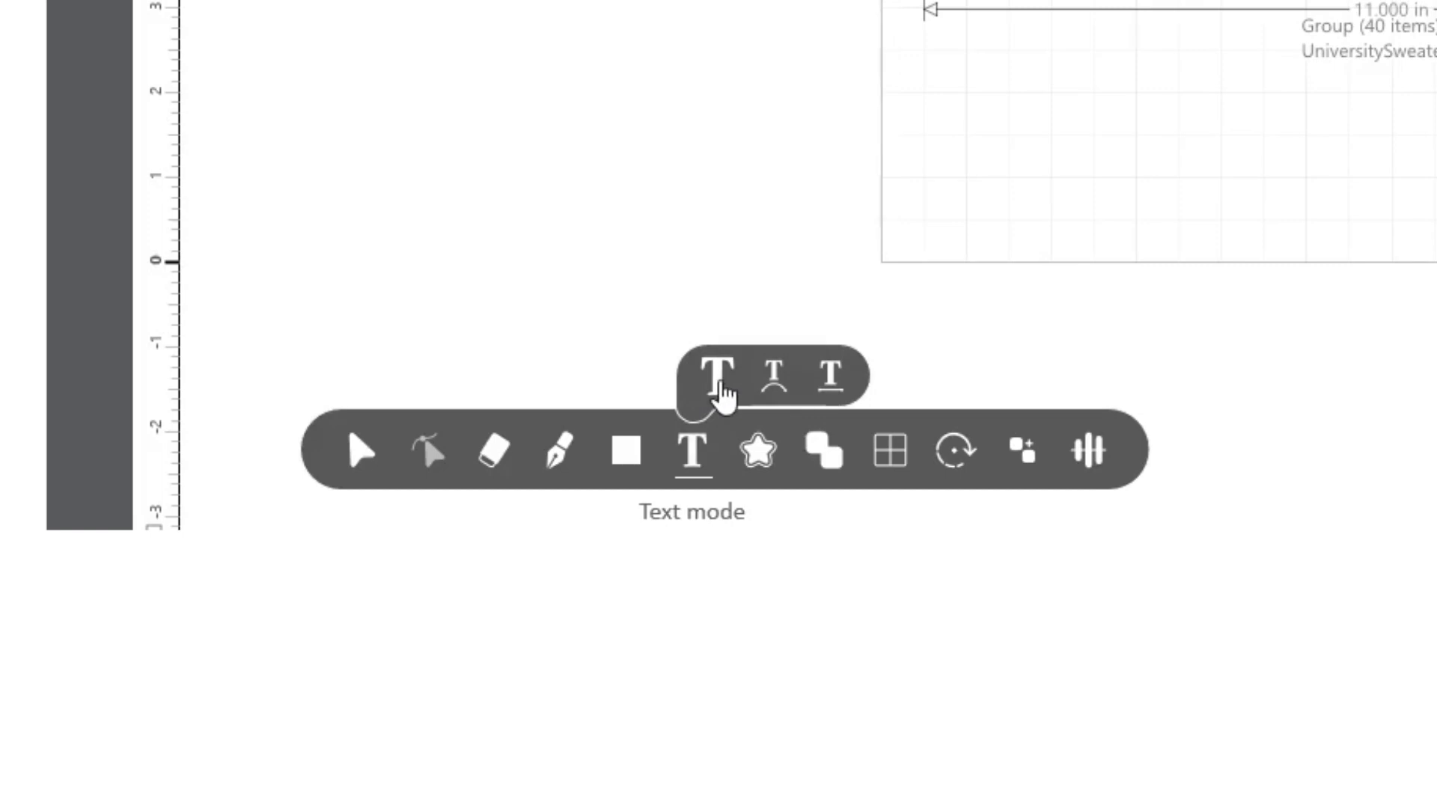
{"action": "mouse_move", "coordinate": [774, 380]}
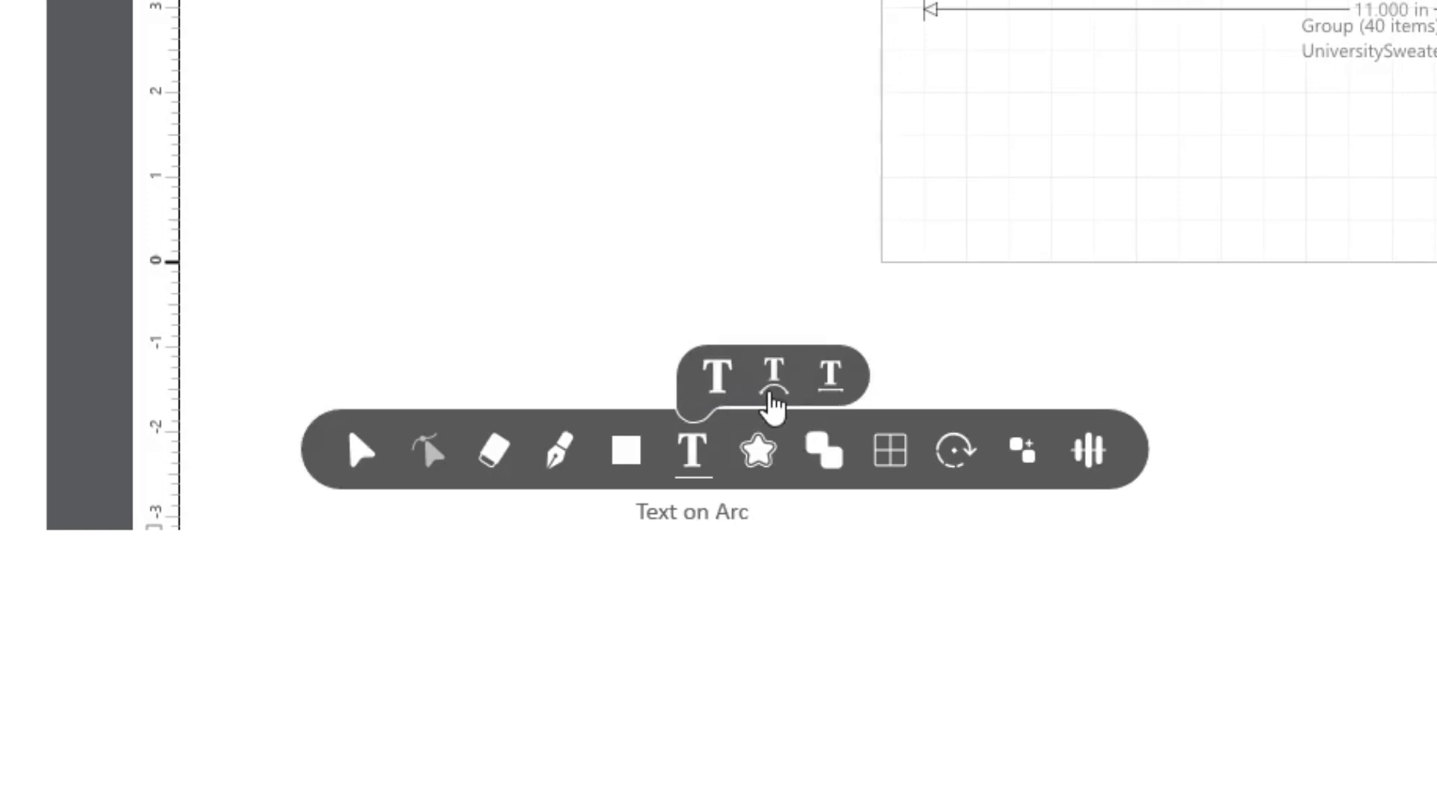
{"action": "mouse_move", "coordinate": [833, 383]}
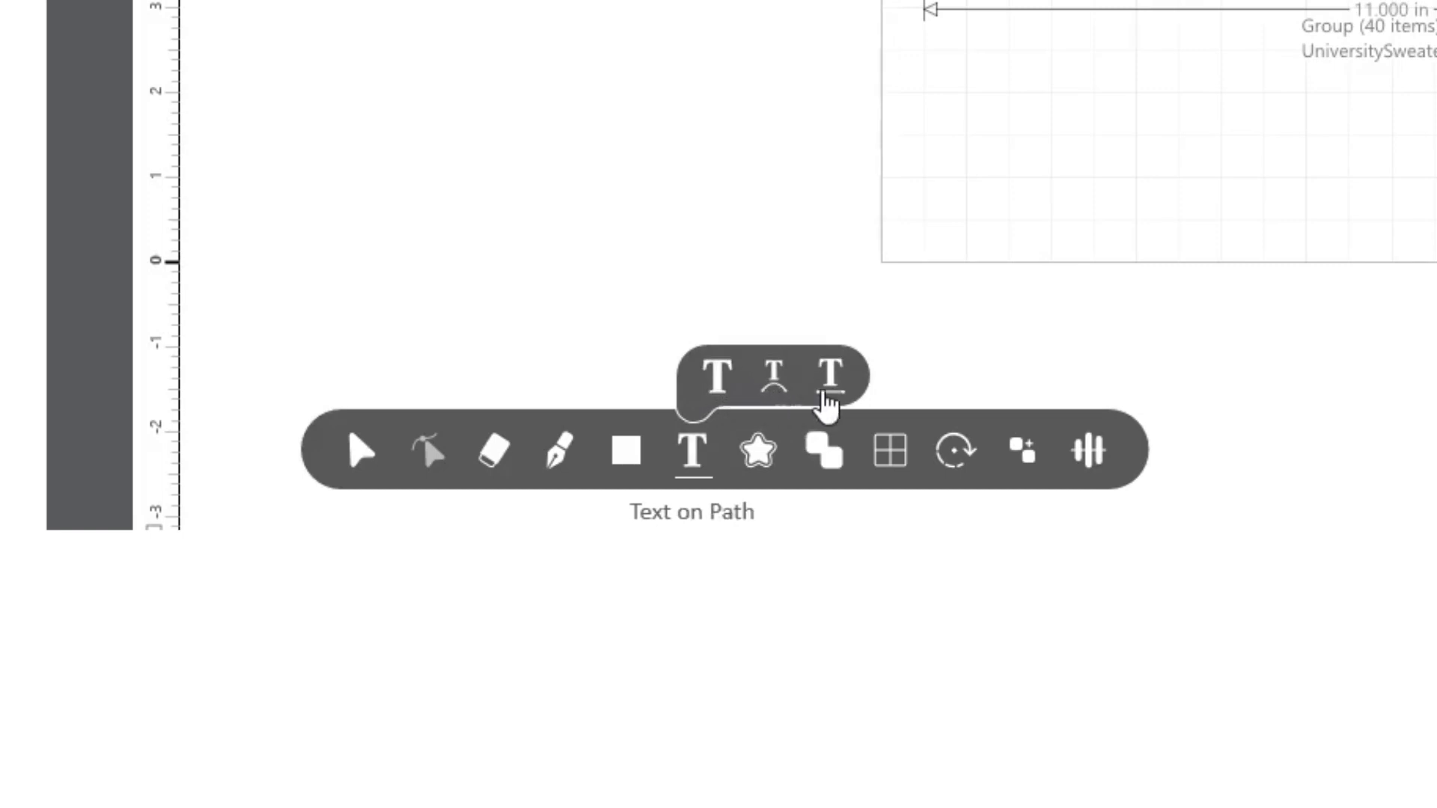
{"action": "mouse_move", "coordinate": [774, 376]}
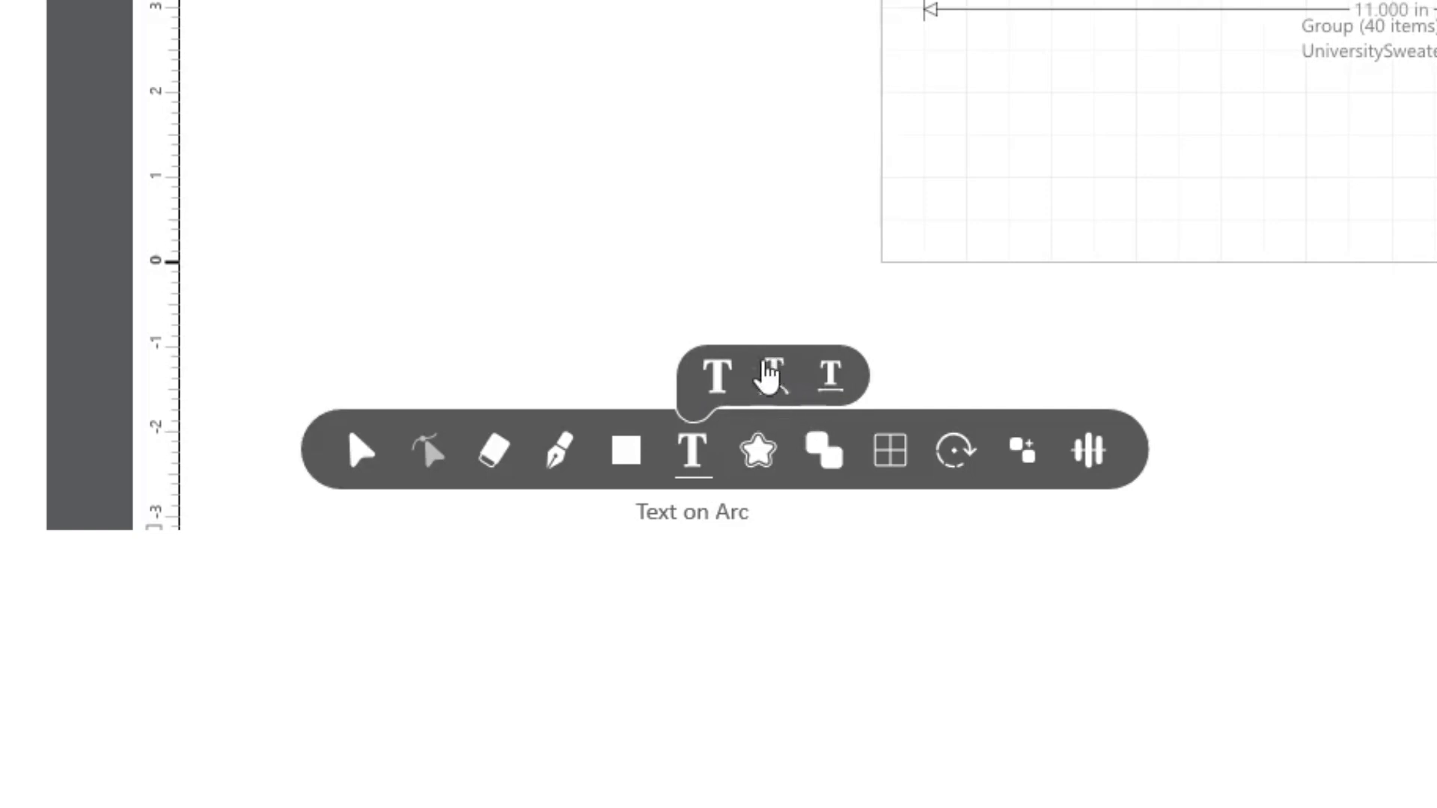
Start Text on Arc and replace the placeholder with LEONARDO
{"action": "left_click", "coordinate": [768, 380]}
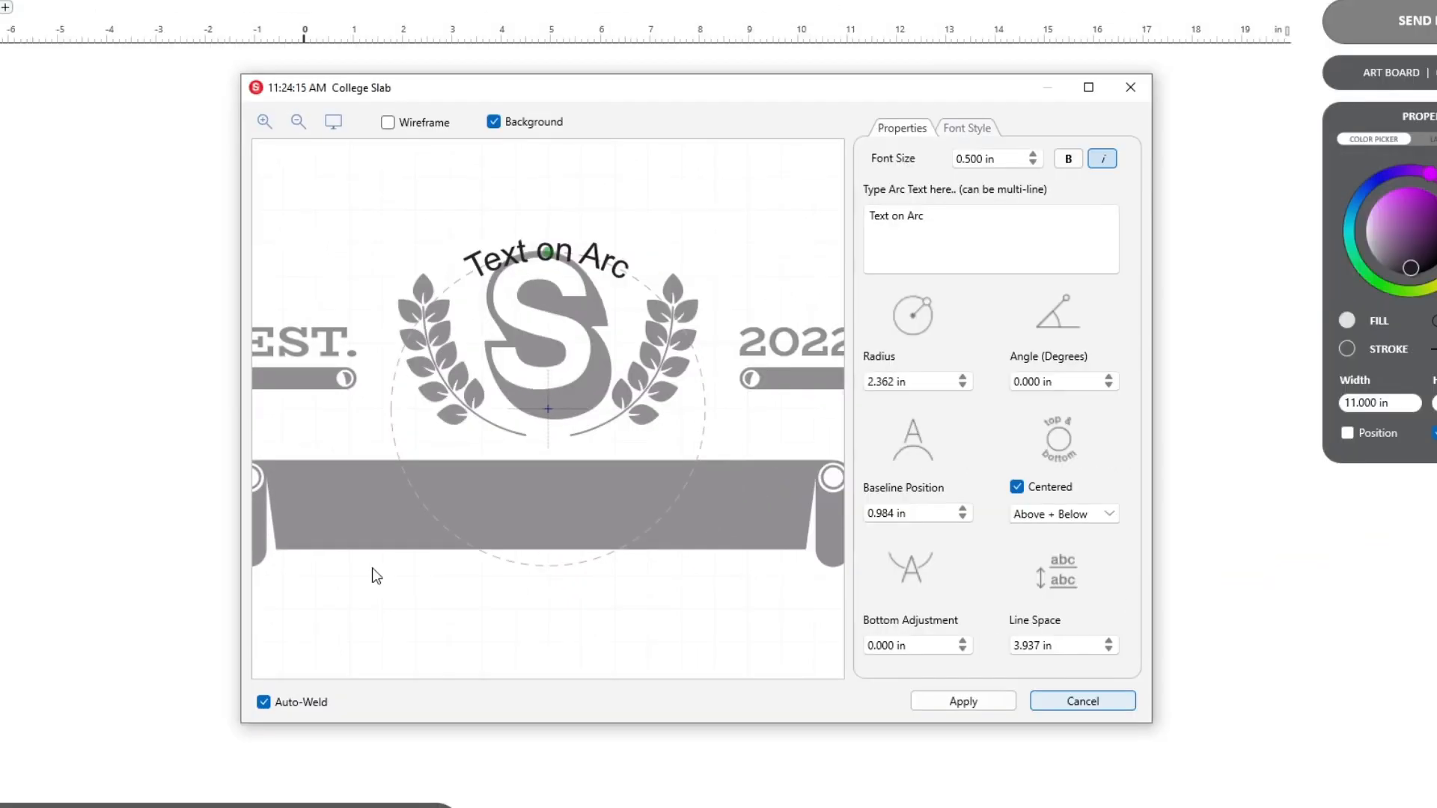
{"action": "left_click", "coordinate": [940, 219]}
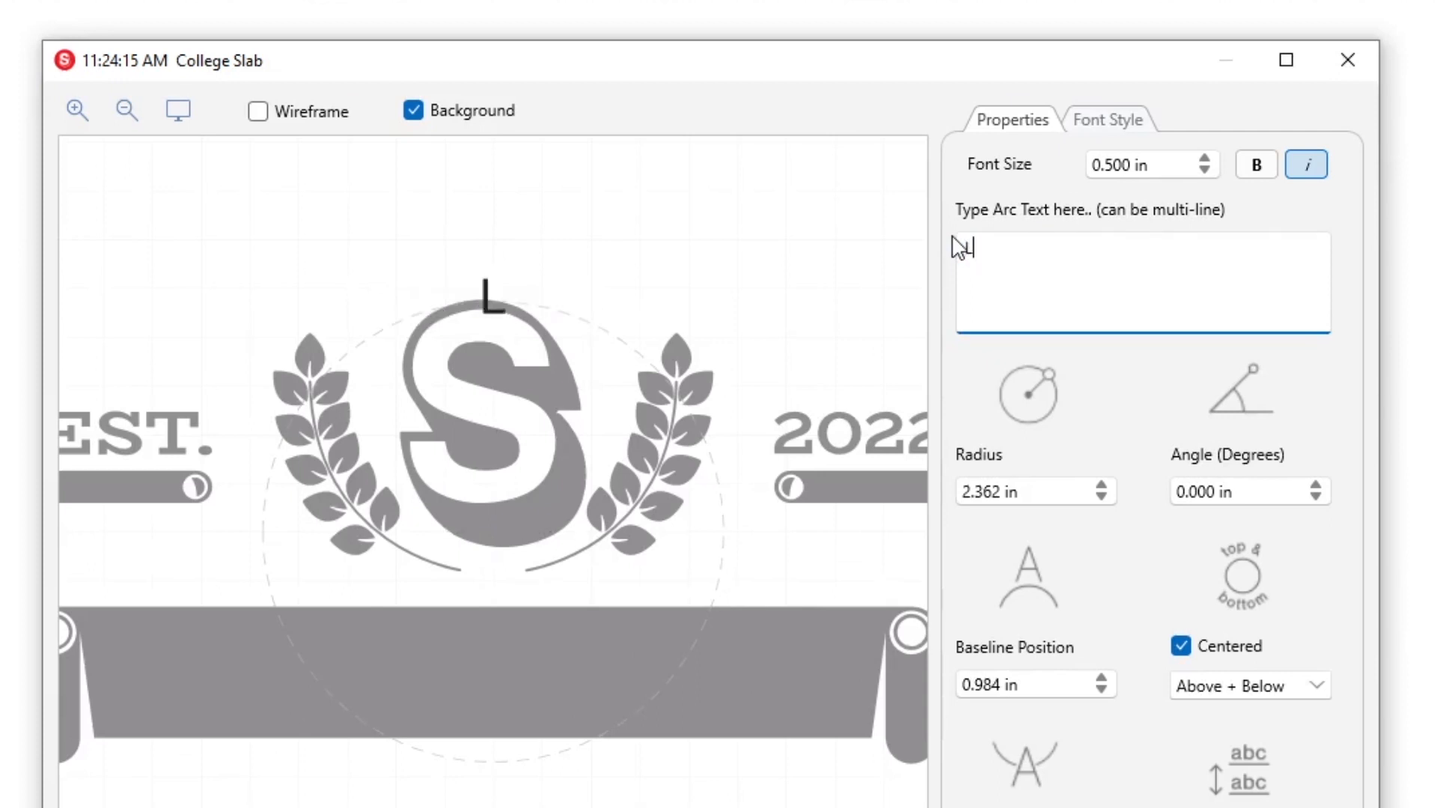
{"action": "type", "text": "LEONARDO"}
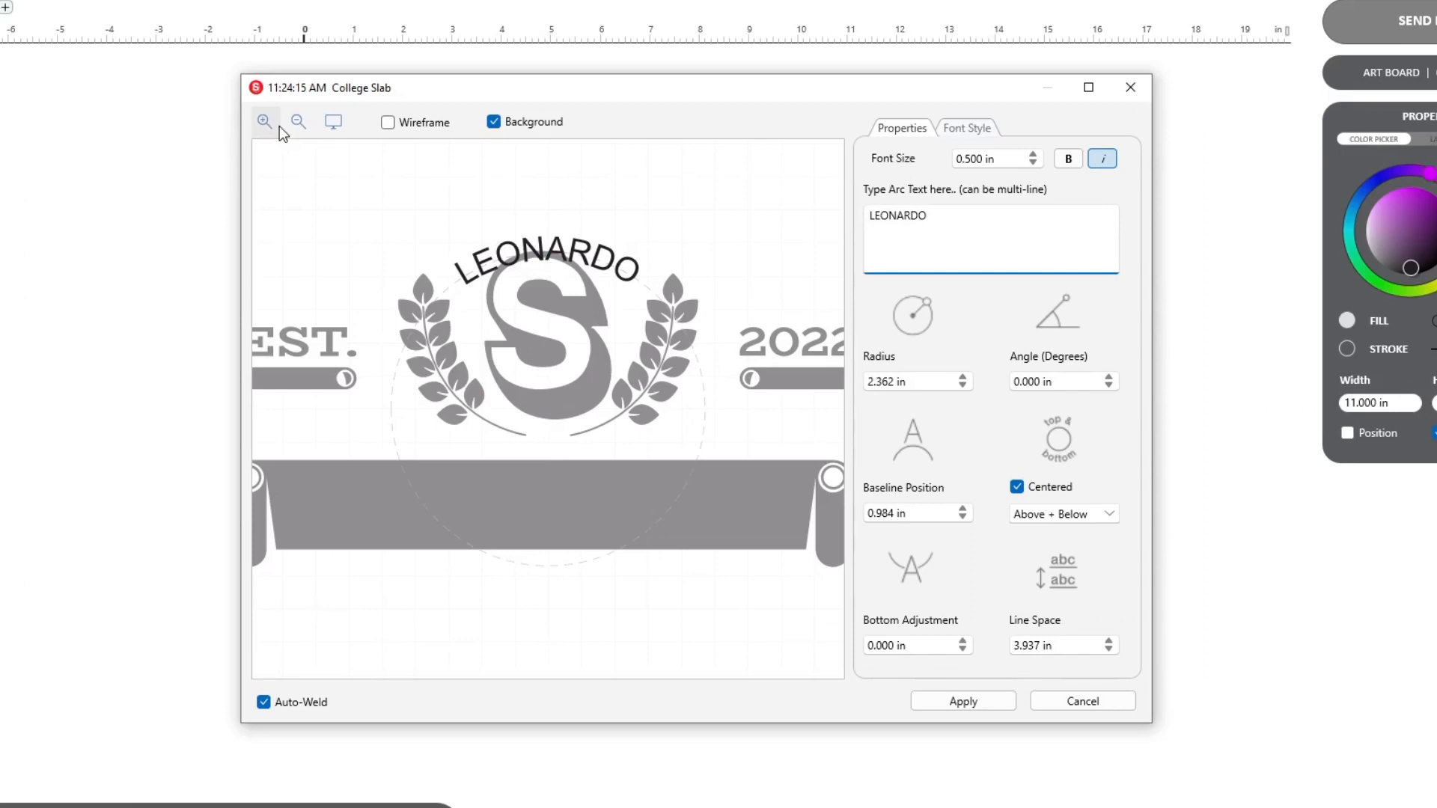
{"action": "left_click", "coordinate": [263, 123]}
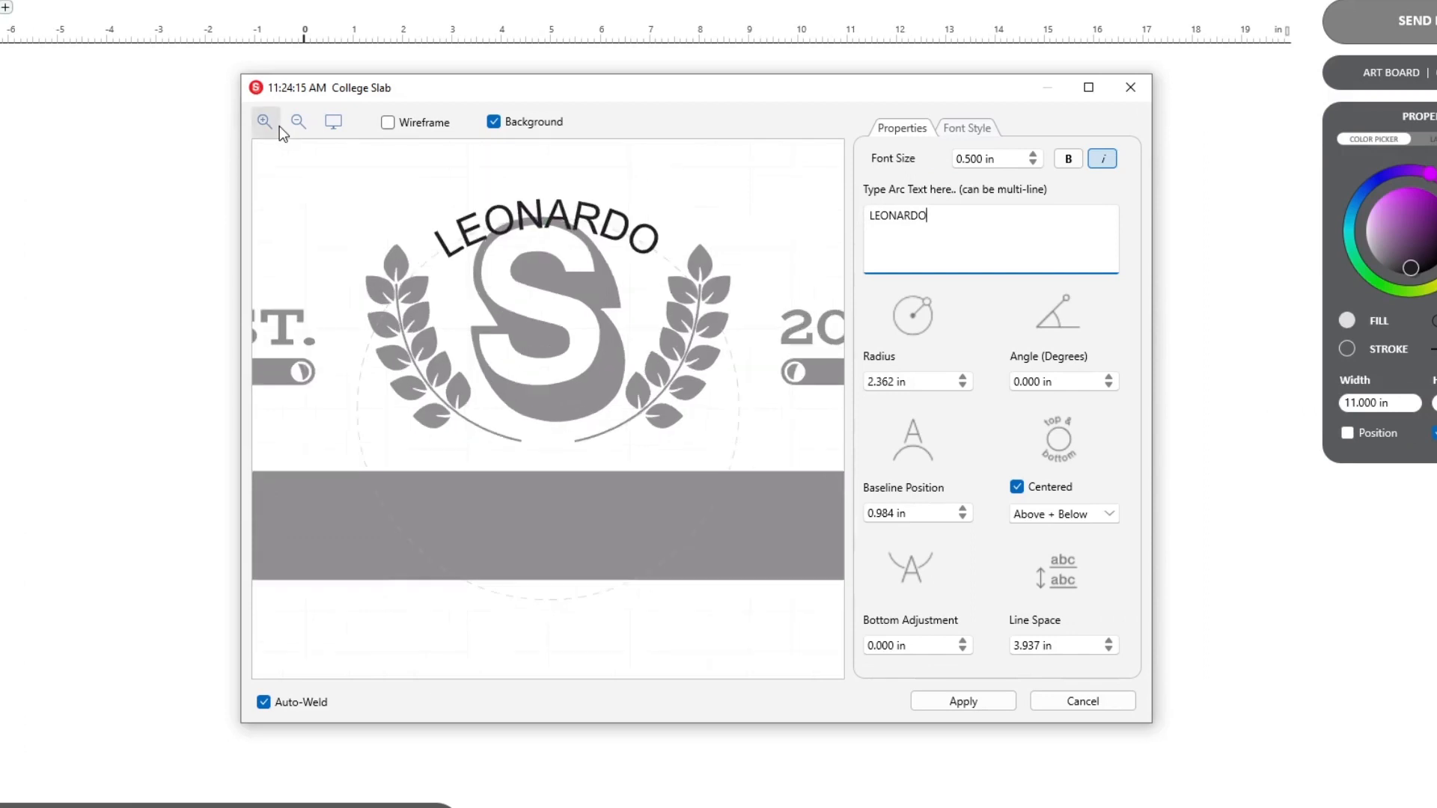
{"action": "left_click", "coordinate": [386, 123]}
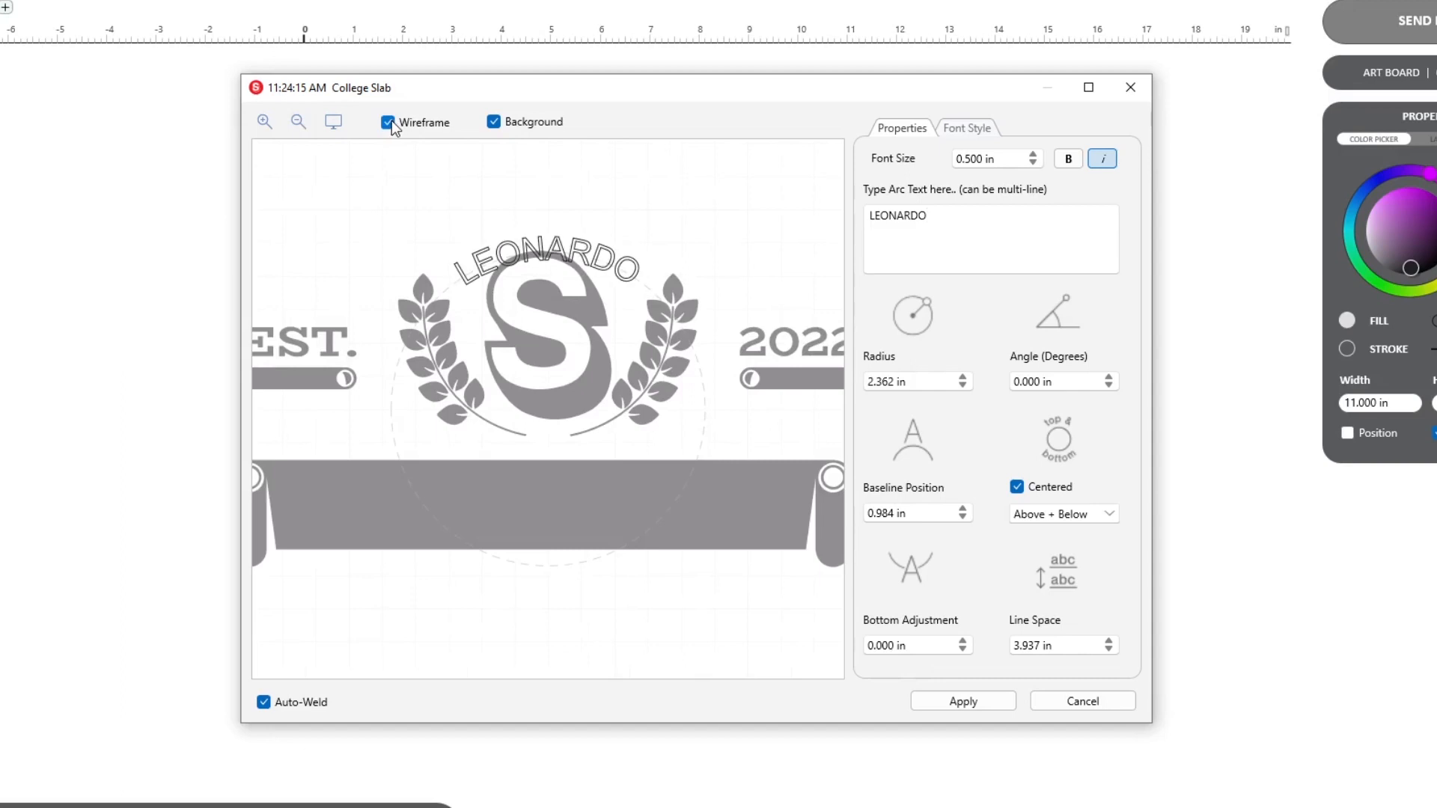
{"action": "left_click", "coordinate": [386, 123]}
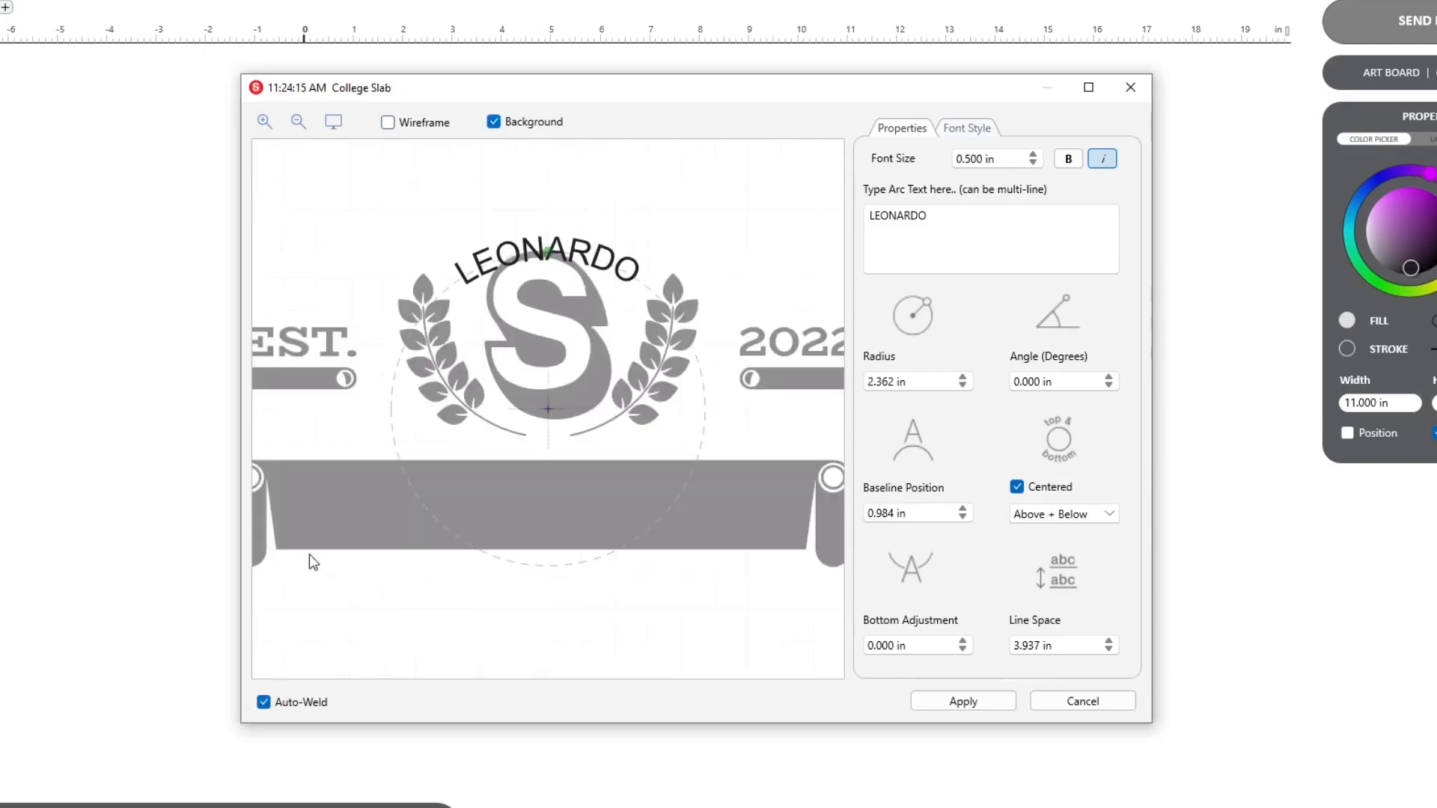
{"action": "left_click", "coordinate": [263, 702]}
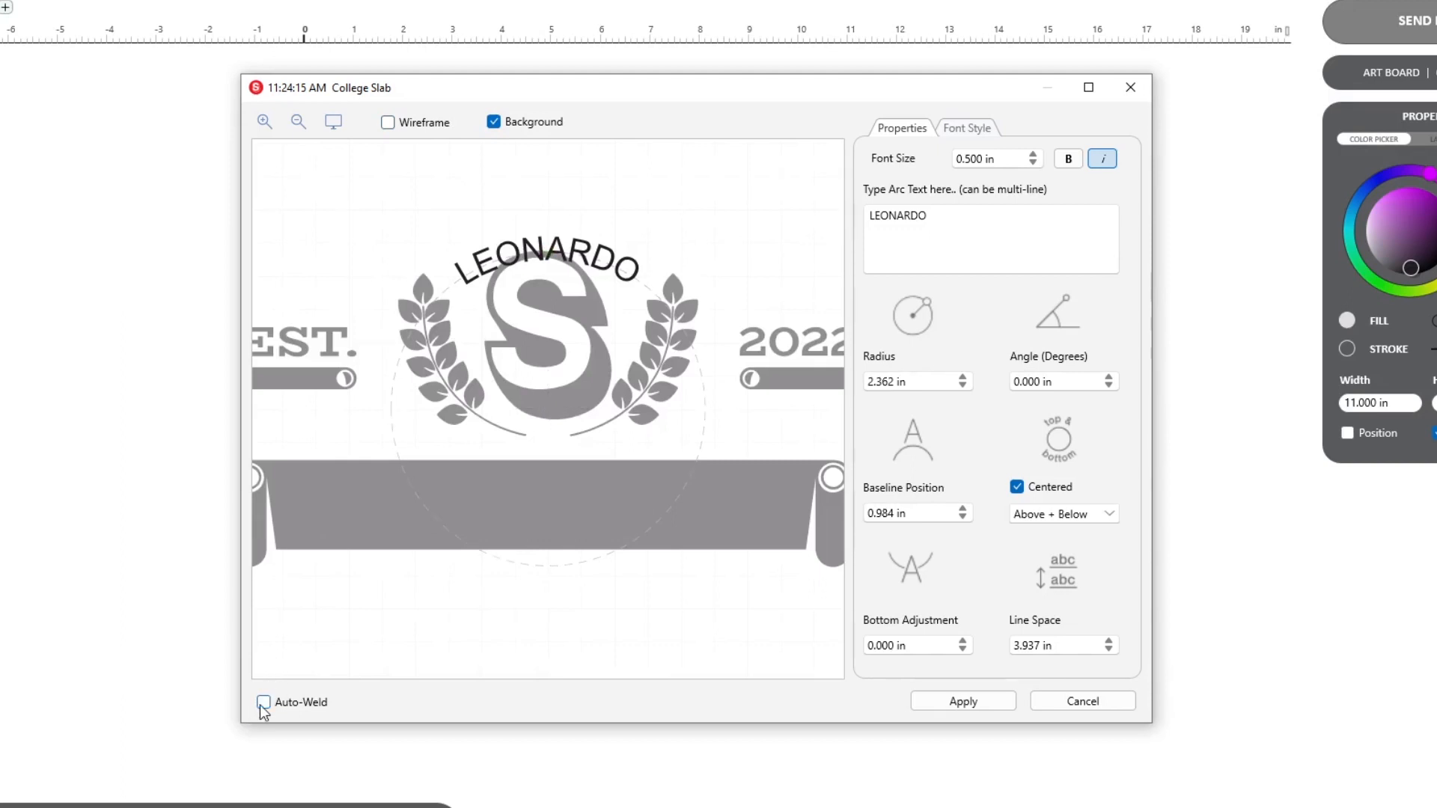
{"action": "left_click", "coordinate": [263, 704]}
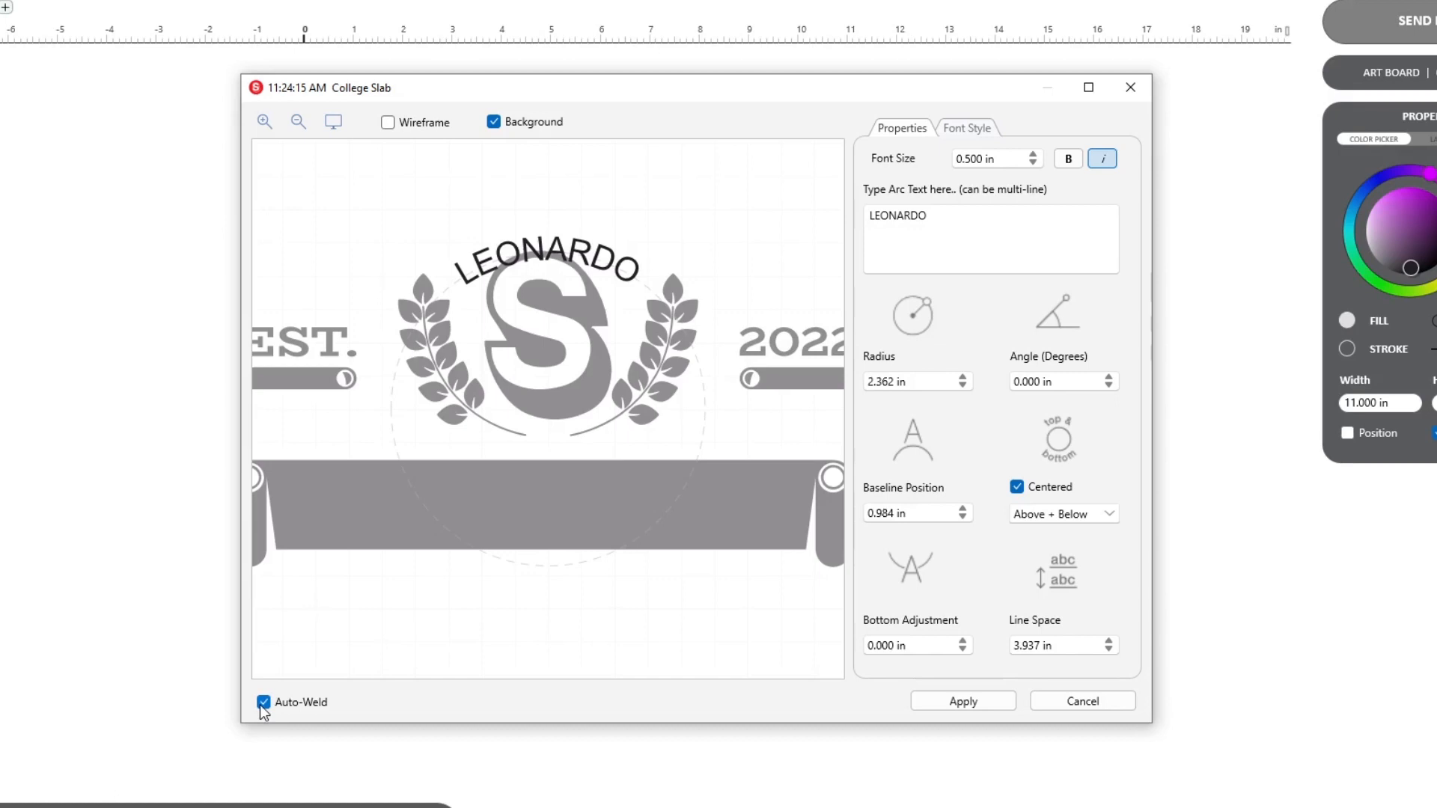
{"action": "mouse_move", "coordinate": [989, 129]}
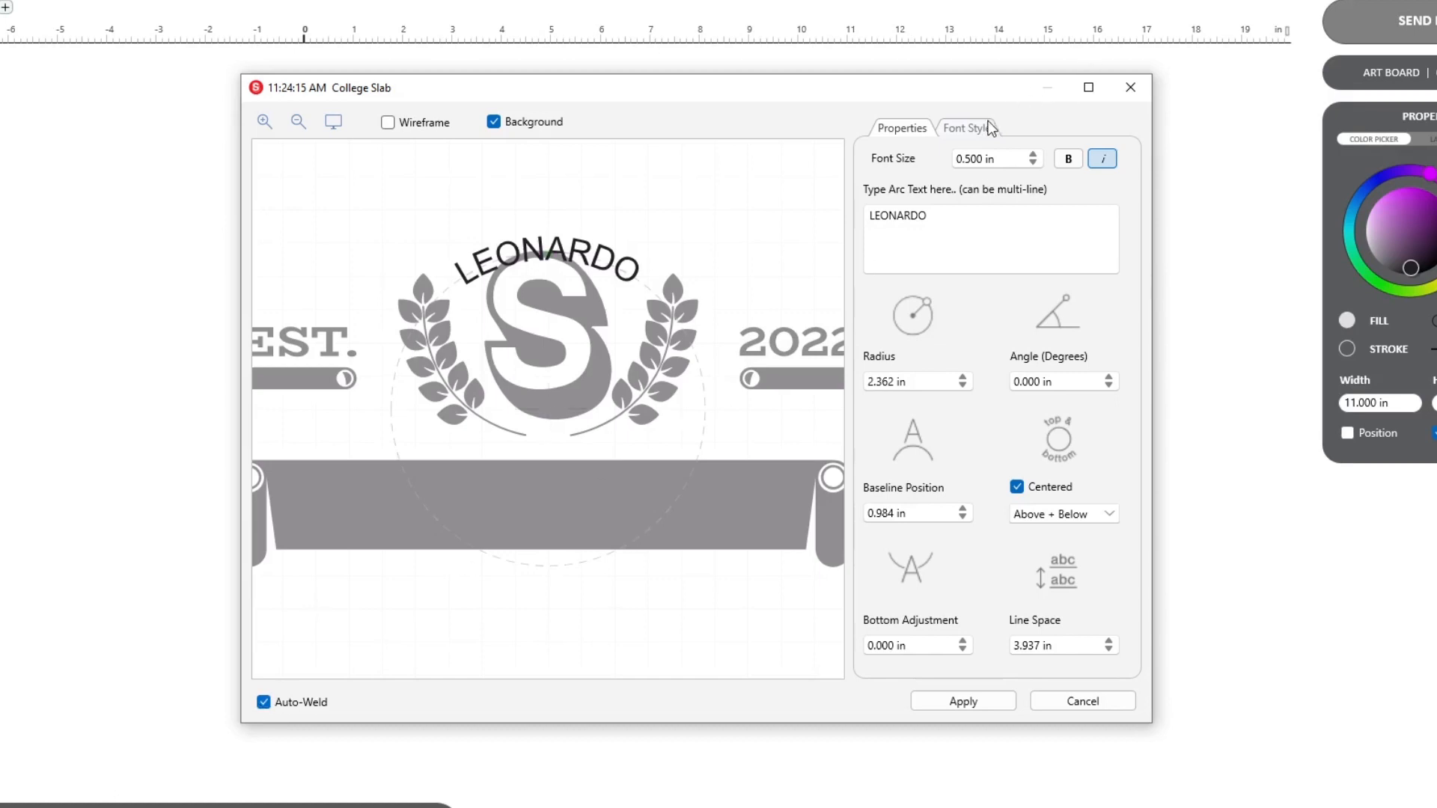
Set the arced LEONARDO in the College Slab font and apply it to the design
{"action": "left_click", "coordinate": [967, 128]}
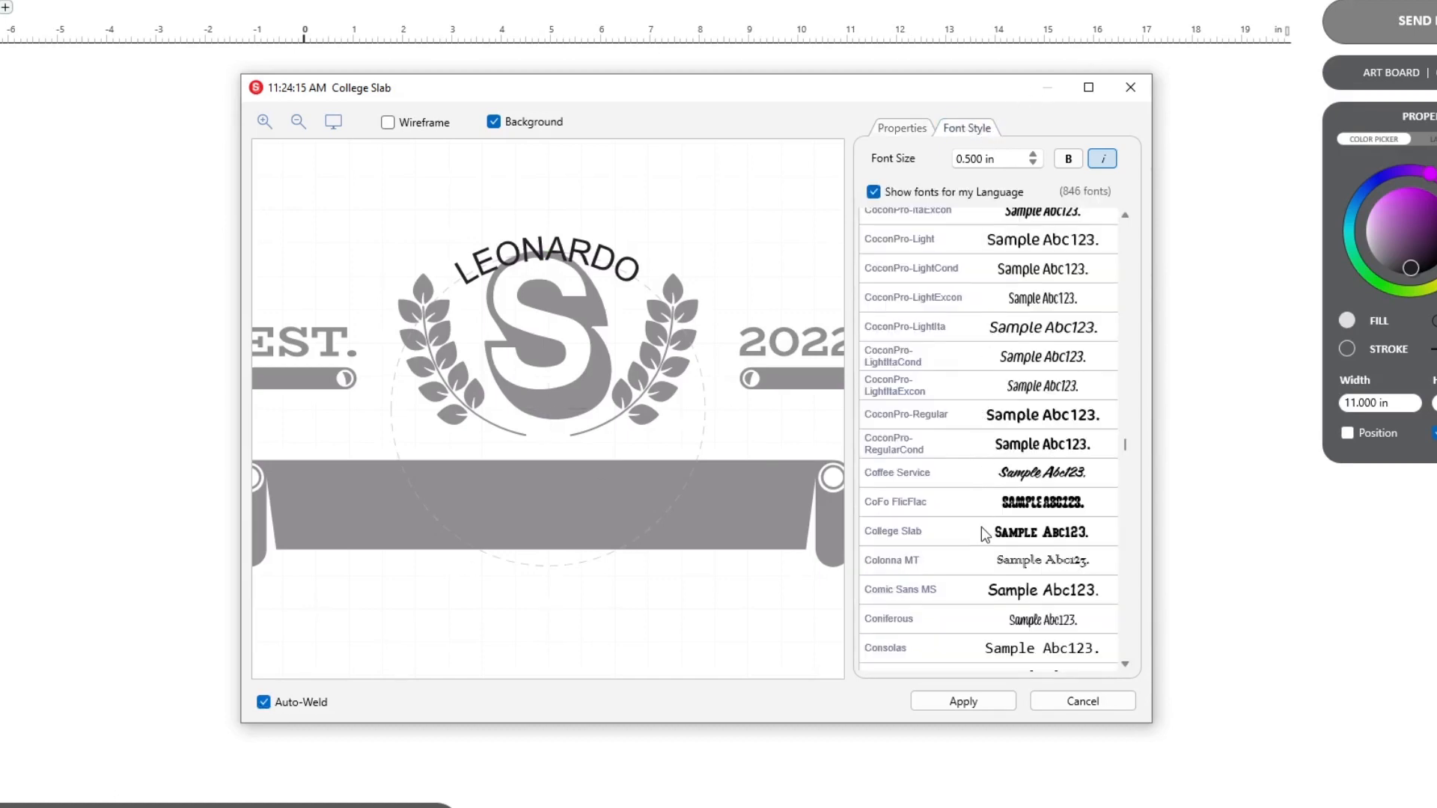
{"action": "left_click", "coordinate": [988, 533]}
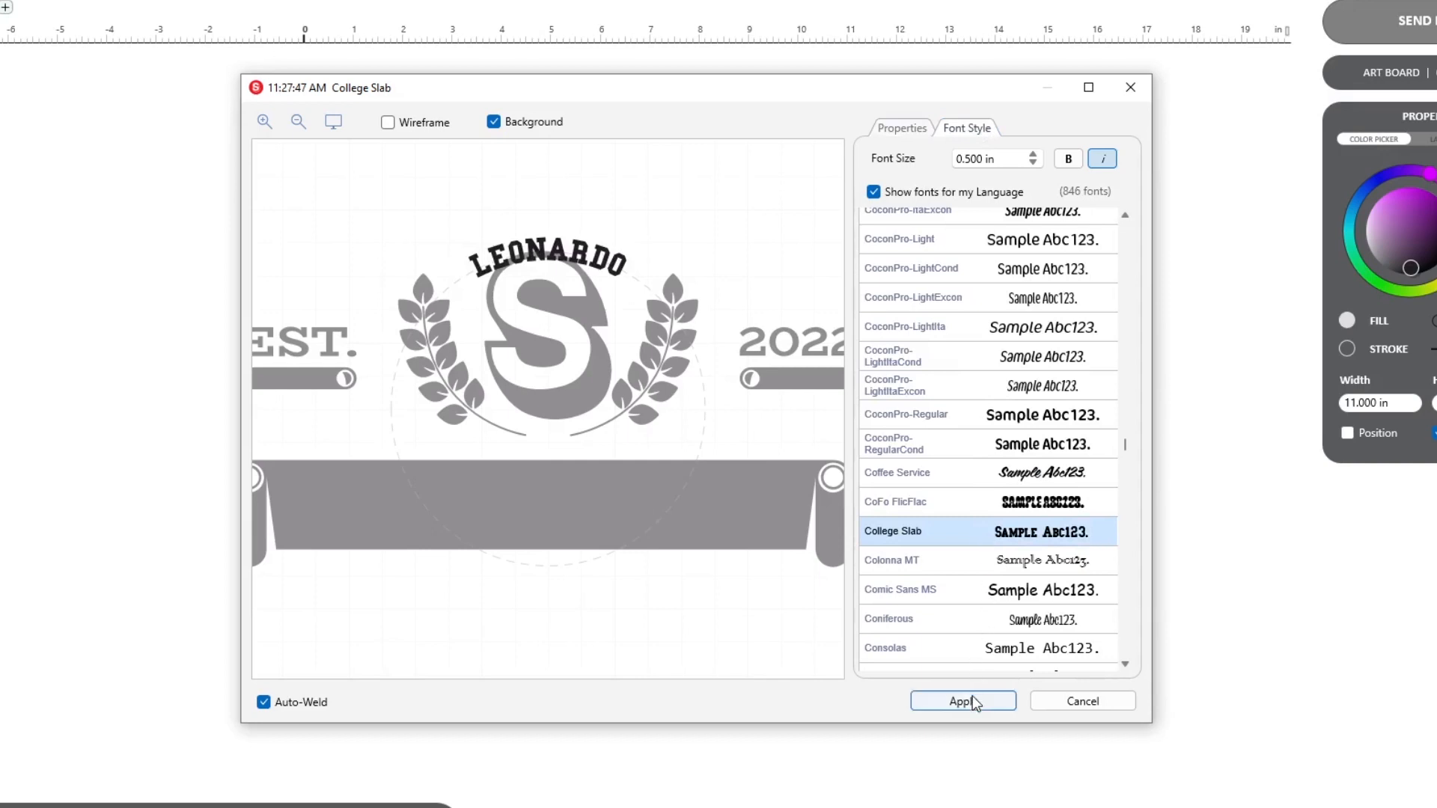
{"action": "left_click", "coordinate": [962, 701]}
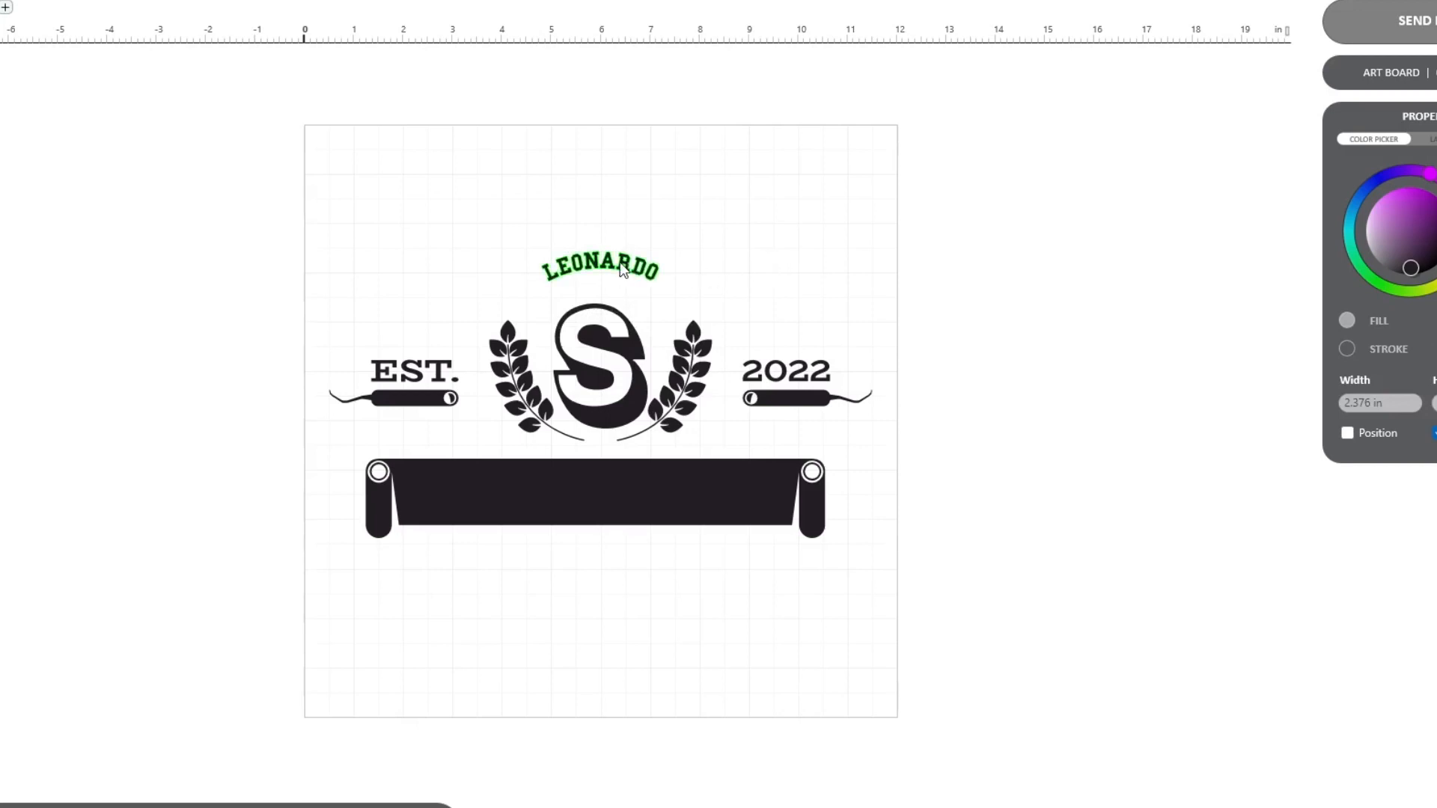
Reopen the arc text, add UNIVERSITY as a second line and enter a new radius value of 2.000 in
{"action": "double_click", "coordinate": [605, 266]}
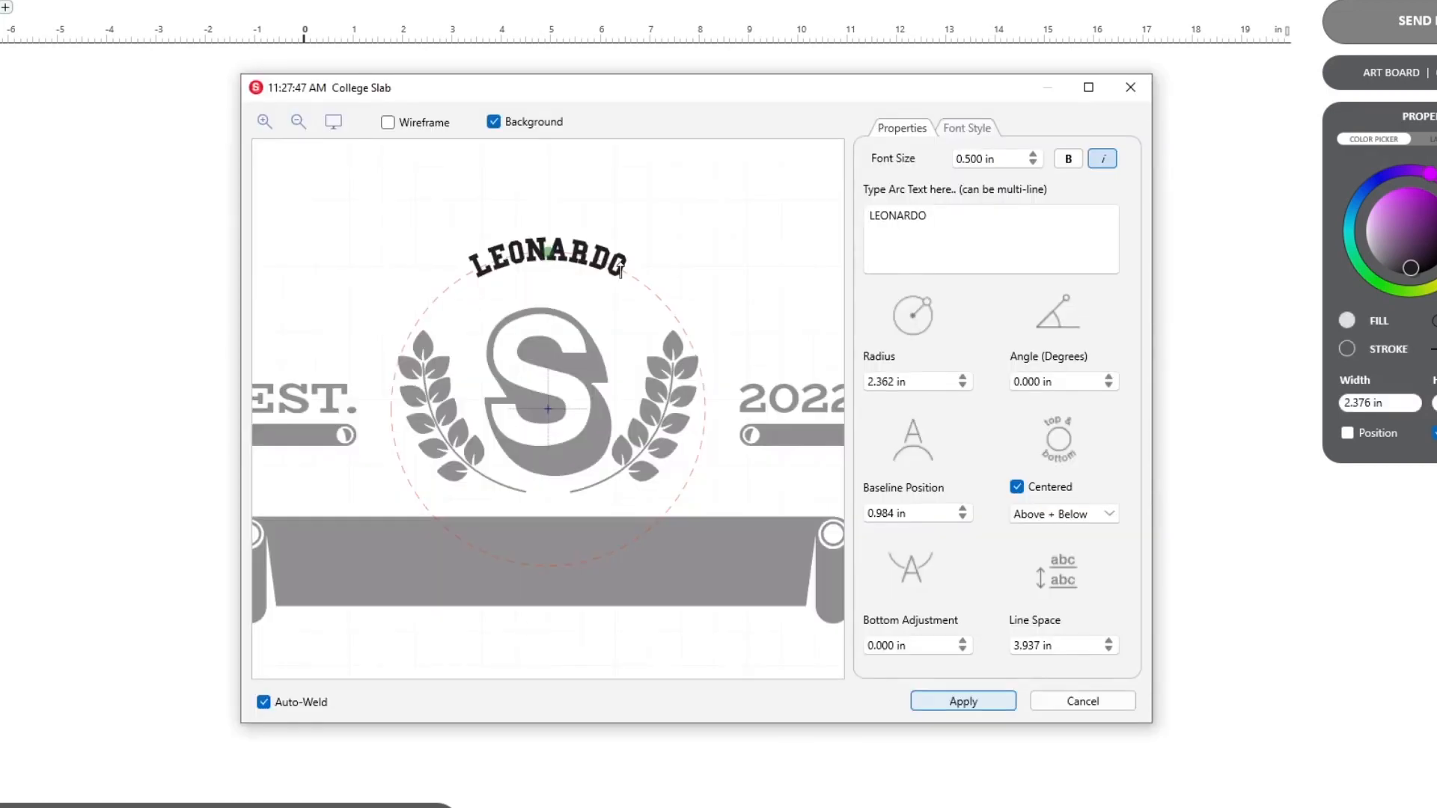
{"action": "left_click", "coordinate": [1069, 158]}
{"action": "type", "text": "UNIVE"}
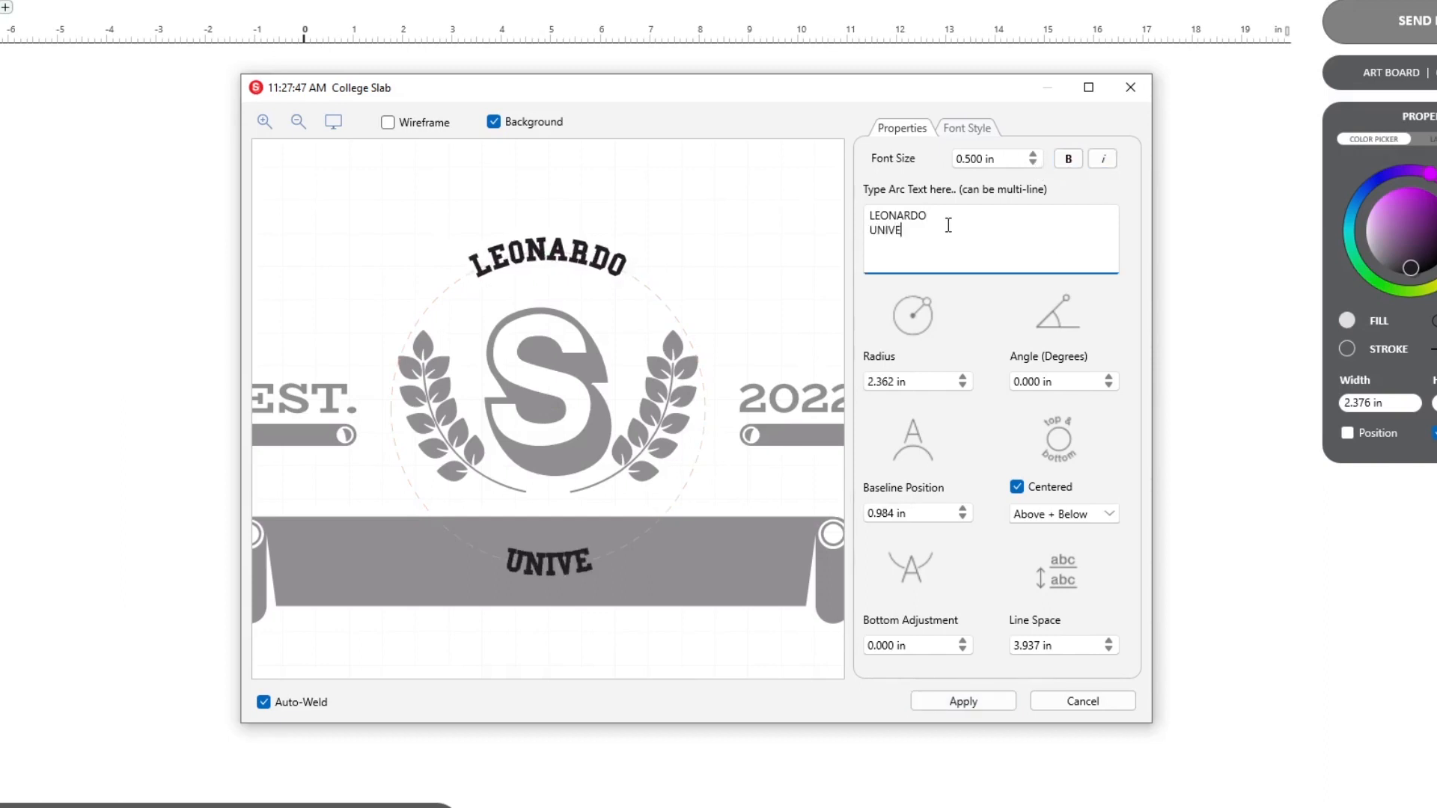
{"action": "type", "text": "RSITY"}
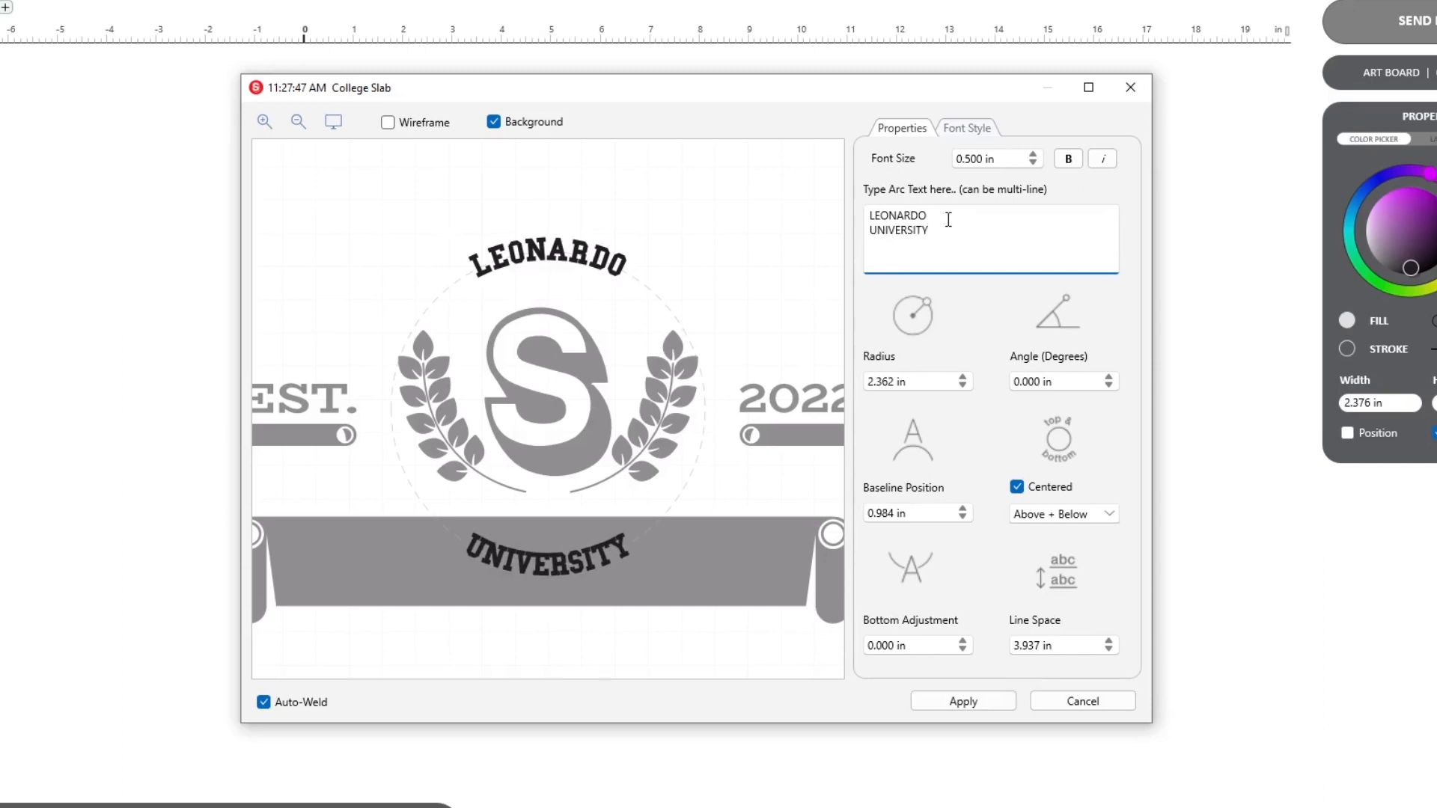
{"action": "left_click", "coordinate": [964, 377]}
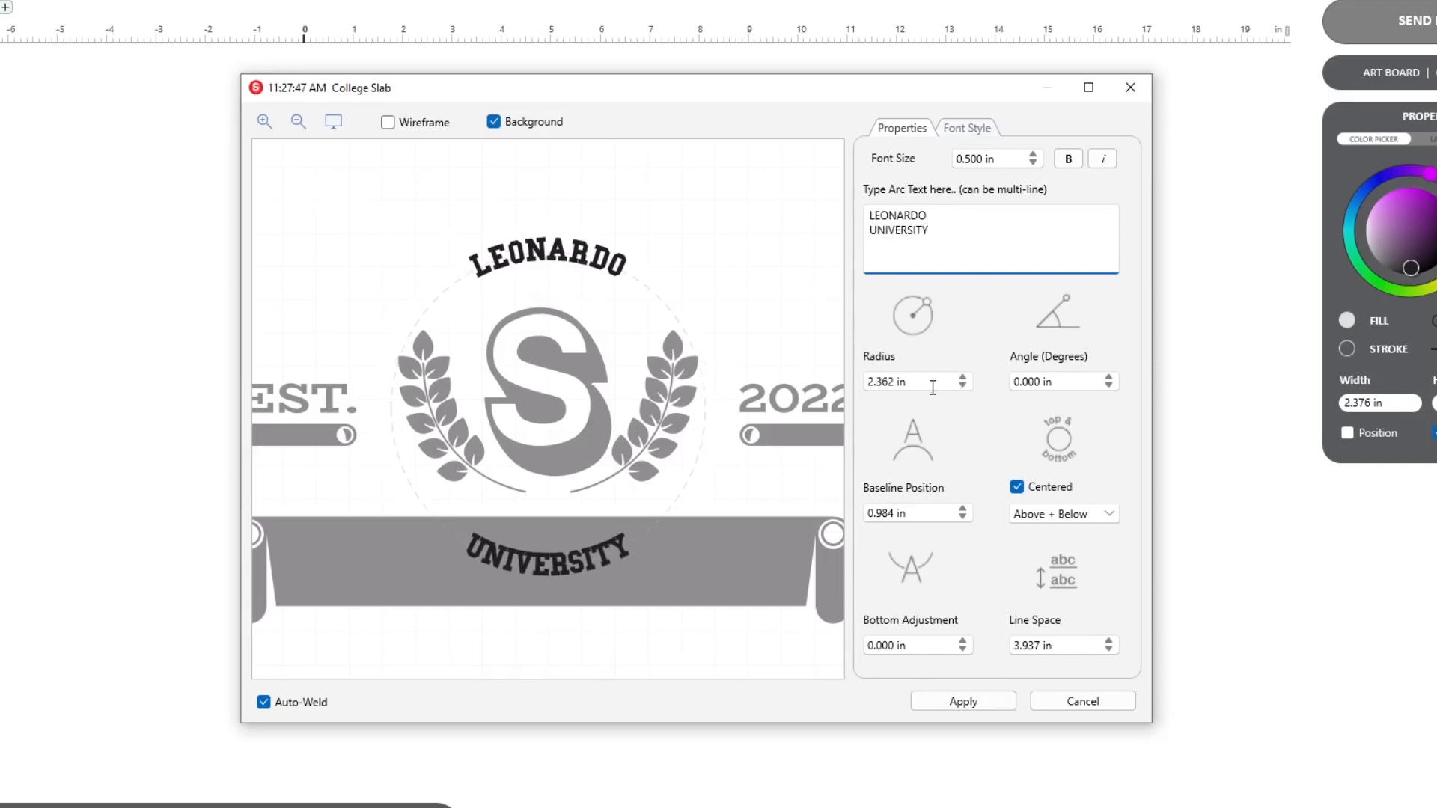
{"action": "type", "text": "2.000"}
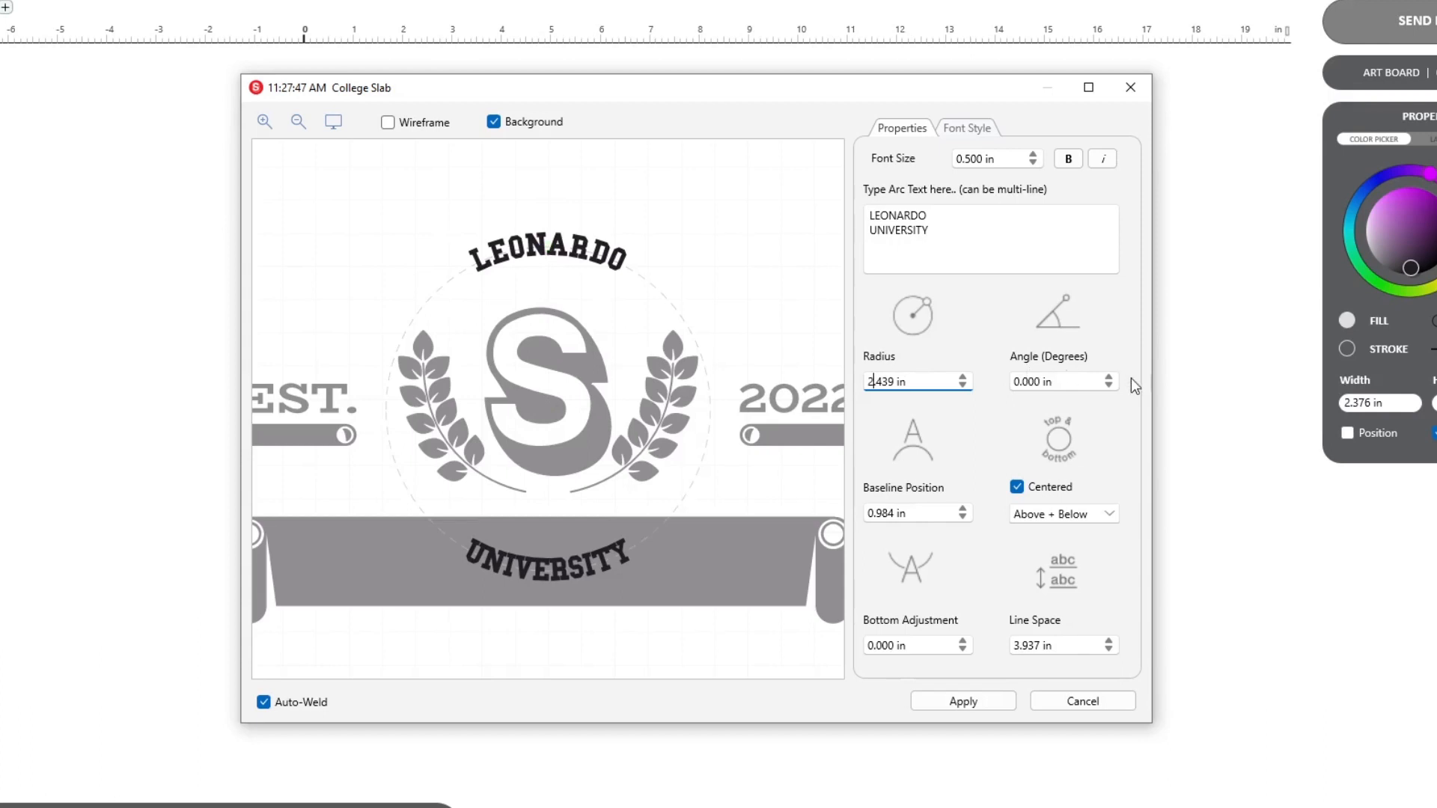
{"action": "left_click", "coordinate": [1108, 377]}
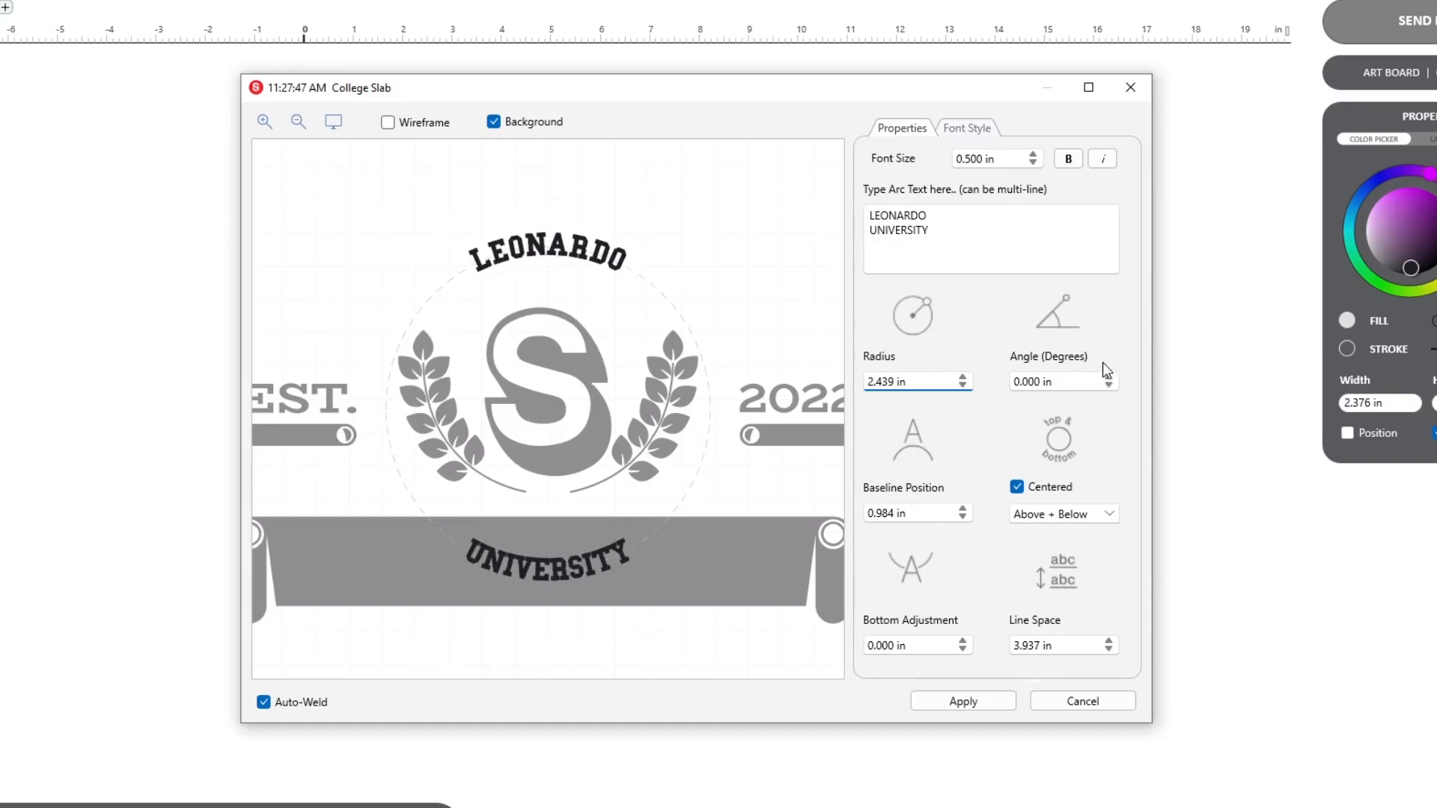
{"action": "type", "text": ".5"}
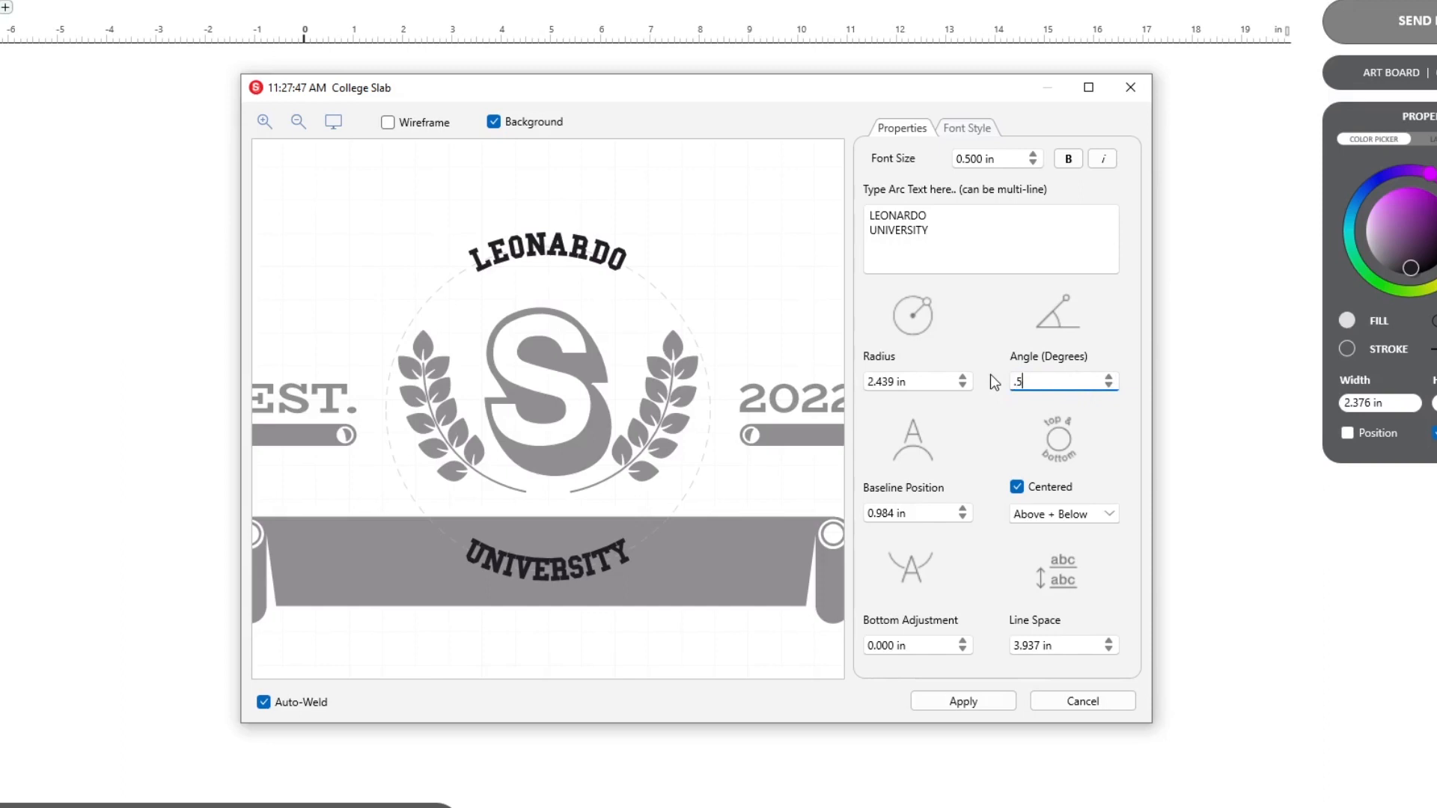
{"action": "type", "text": "0.020 in"}
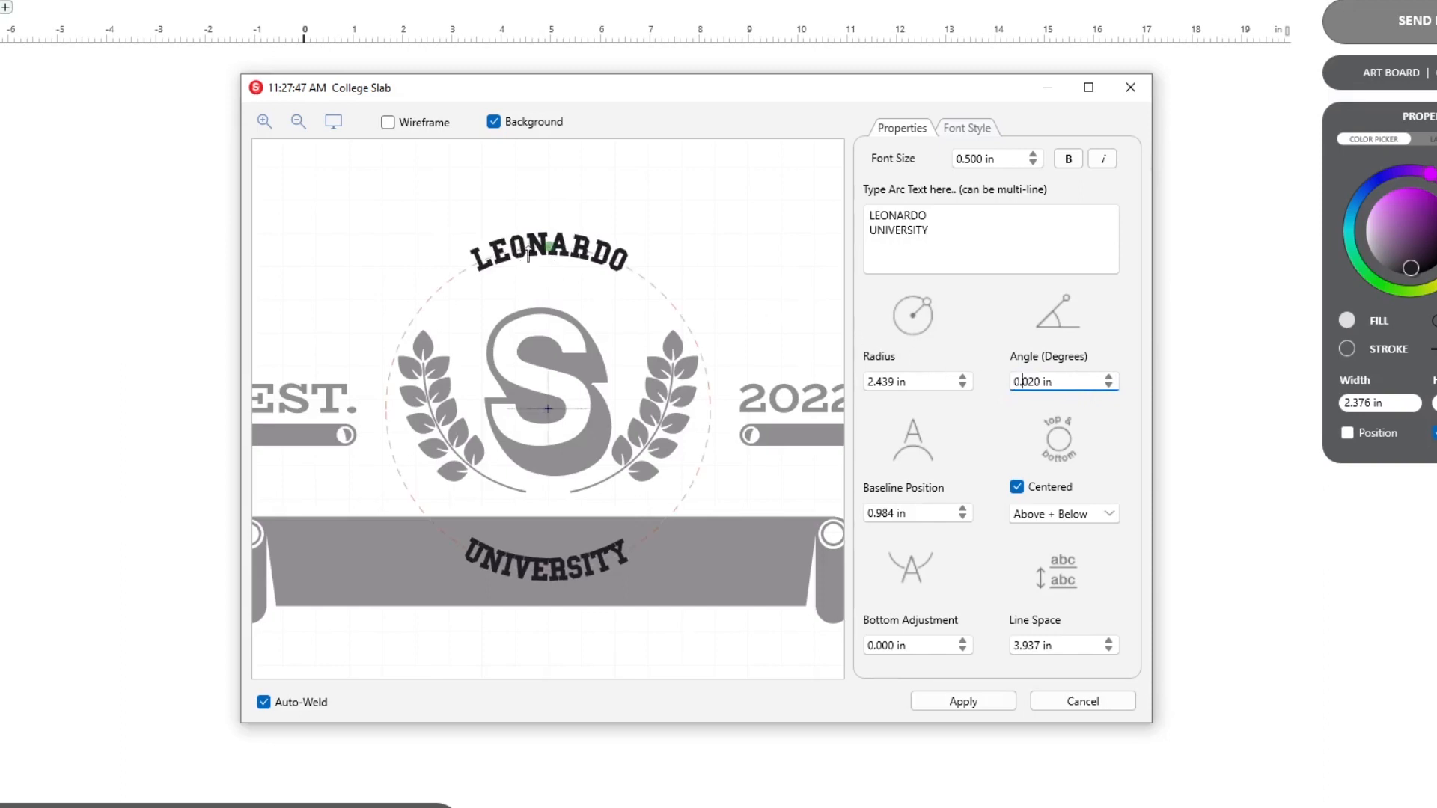
{"action": "left_click_drag", "start_coordinate": [545, 247], "coordinate": [613, 267]}
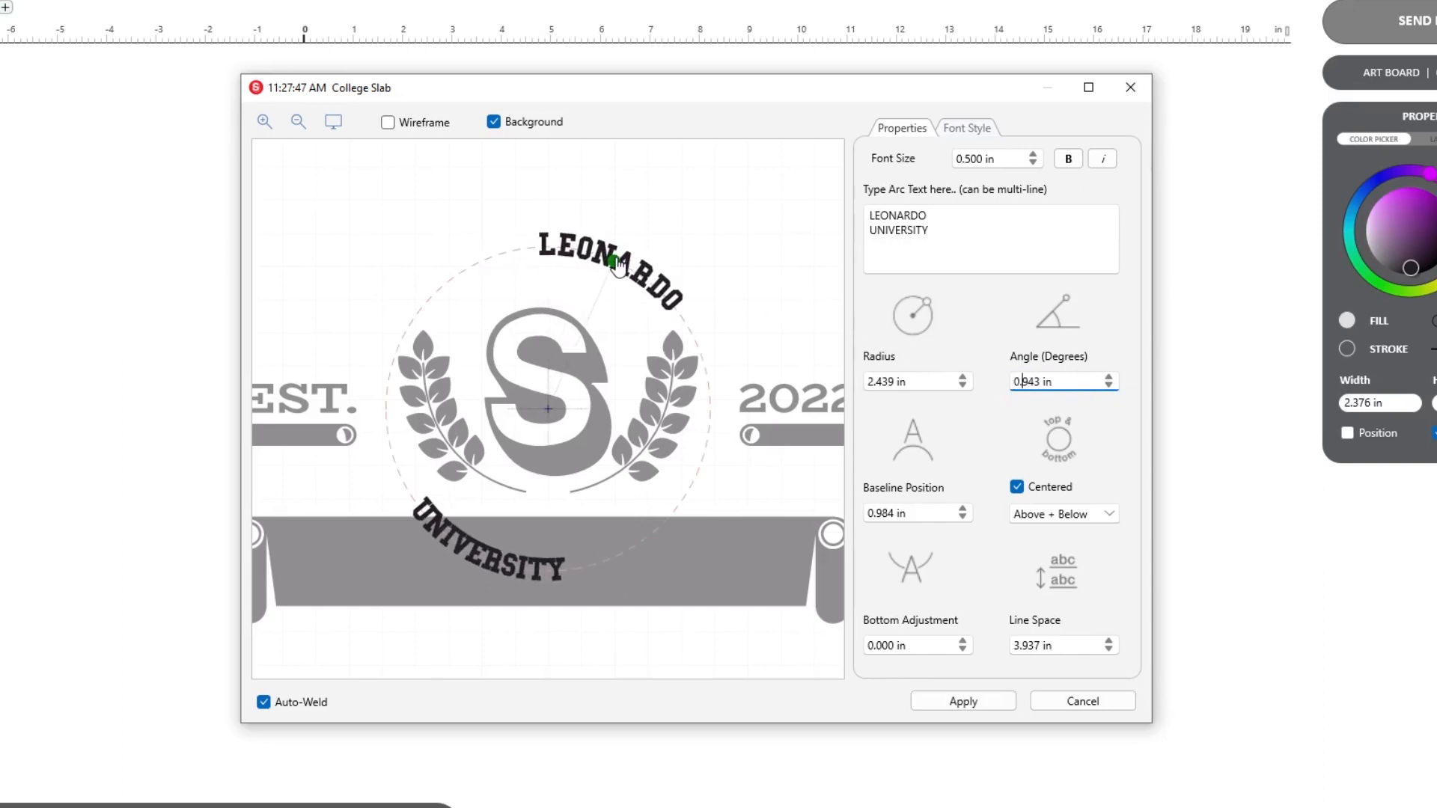
{"action": "type", "text": "0.000"}
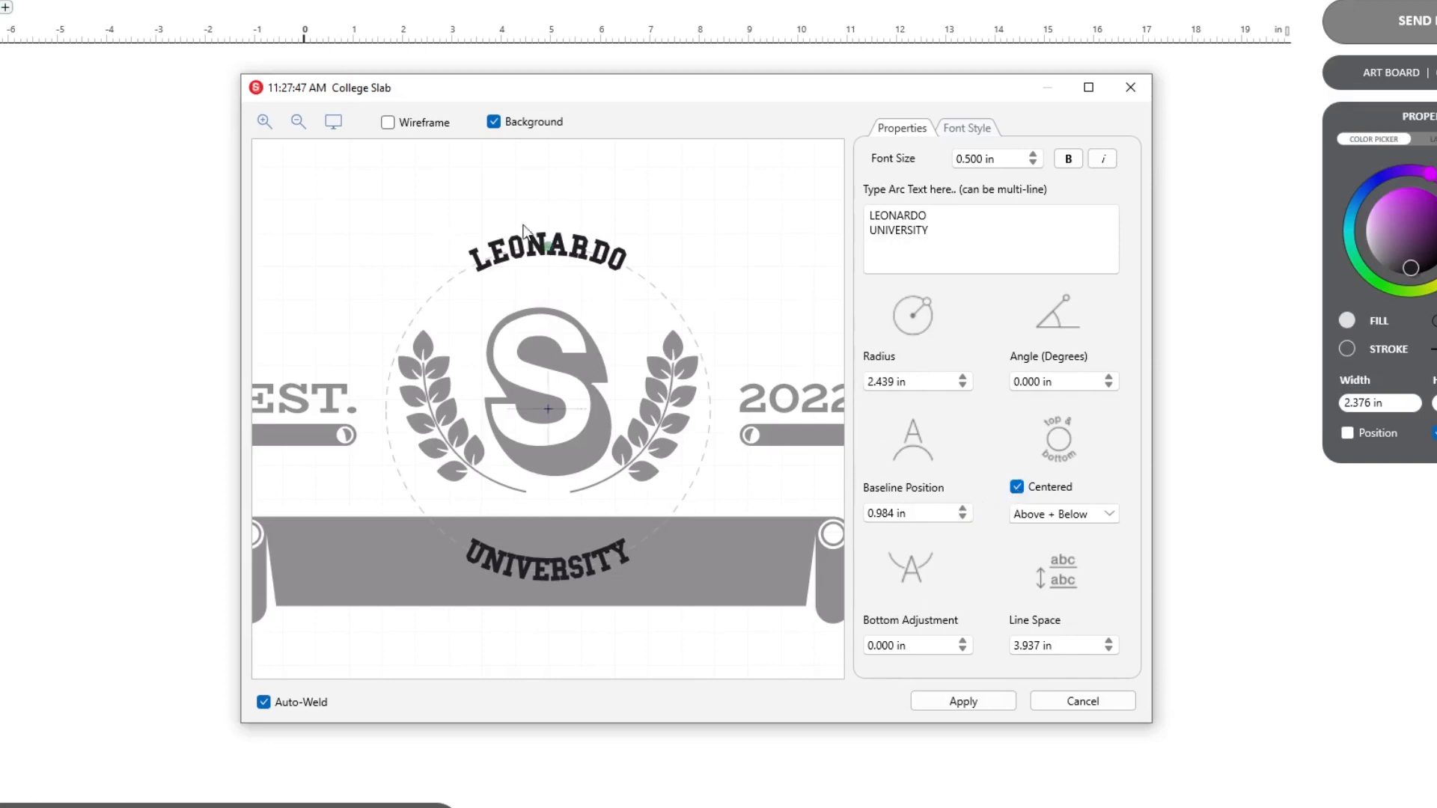
{"action": "mouse_move", "coordinate": [599, 278]}
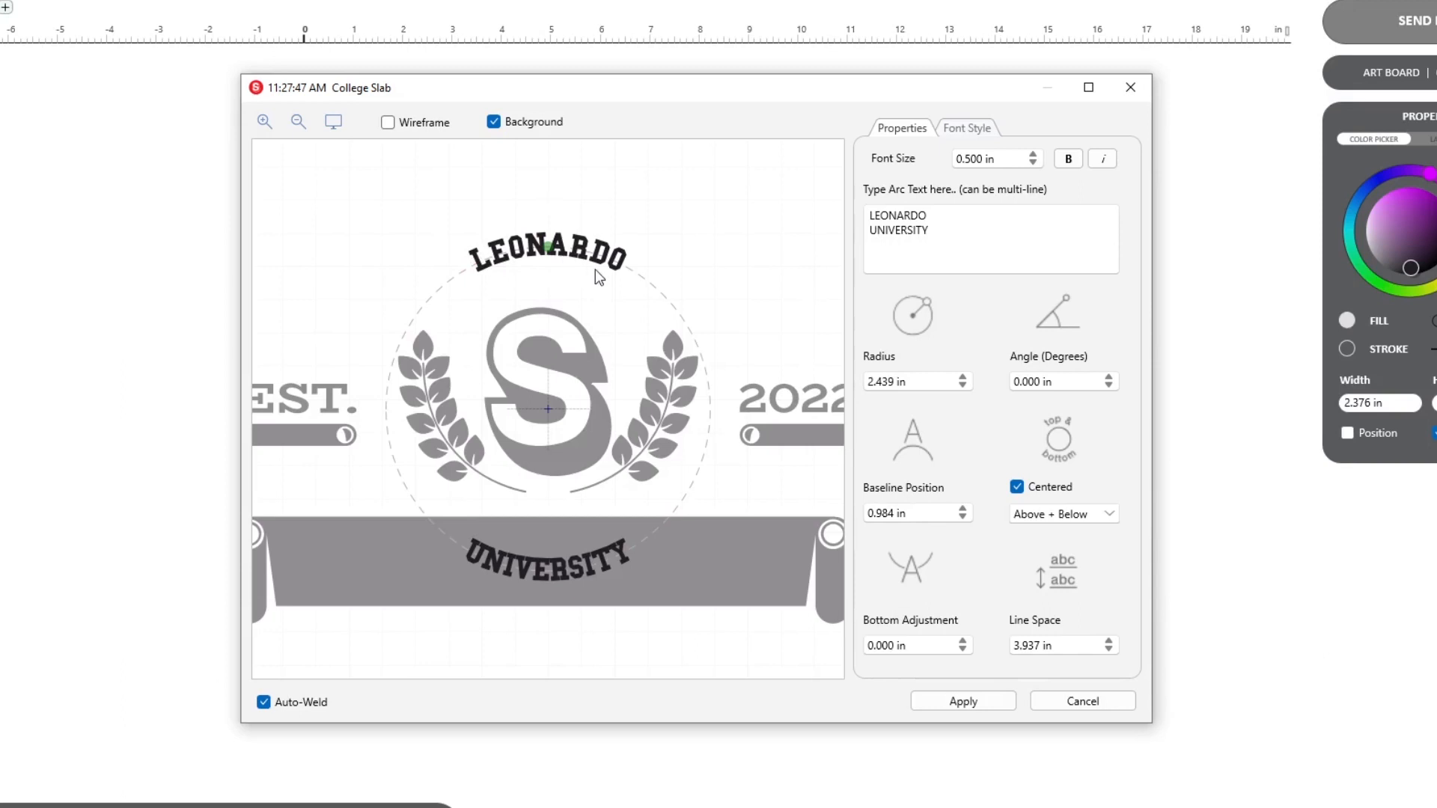
Set Baseline Position to 0.000 in, try Above only and Below only, then return to Above + Below
{"action": "left_click", "coordinate": [960, 509]}
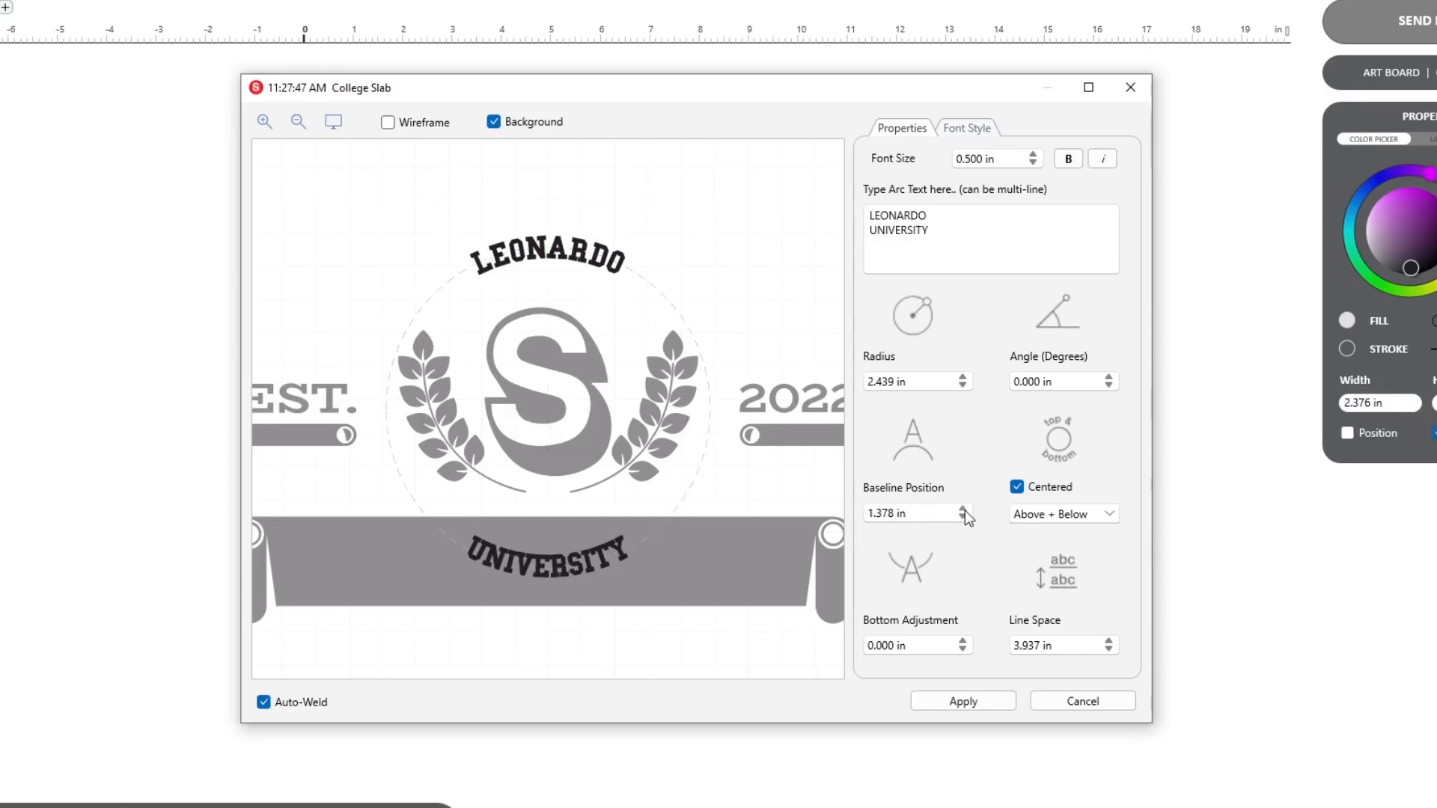
{"action": "left_click", "coordinate": [964, 518]}
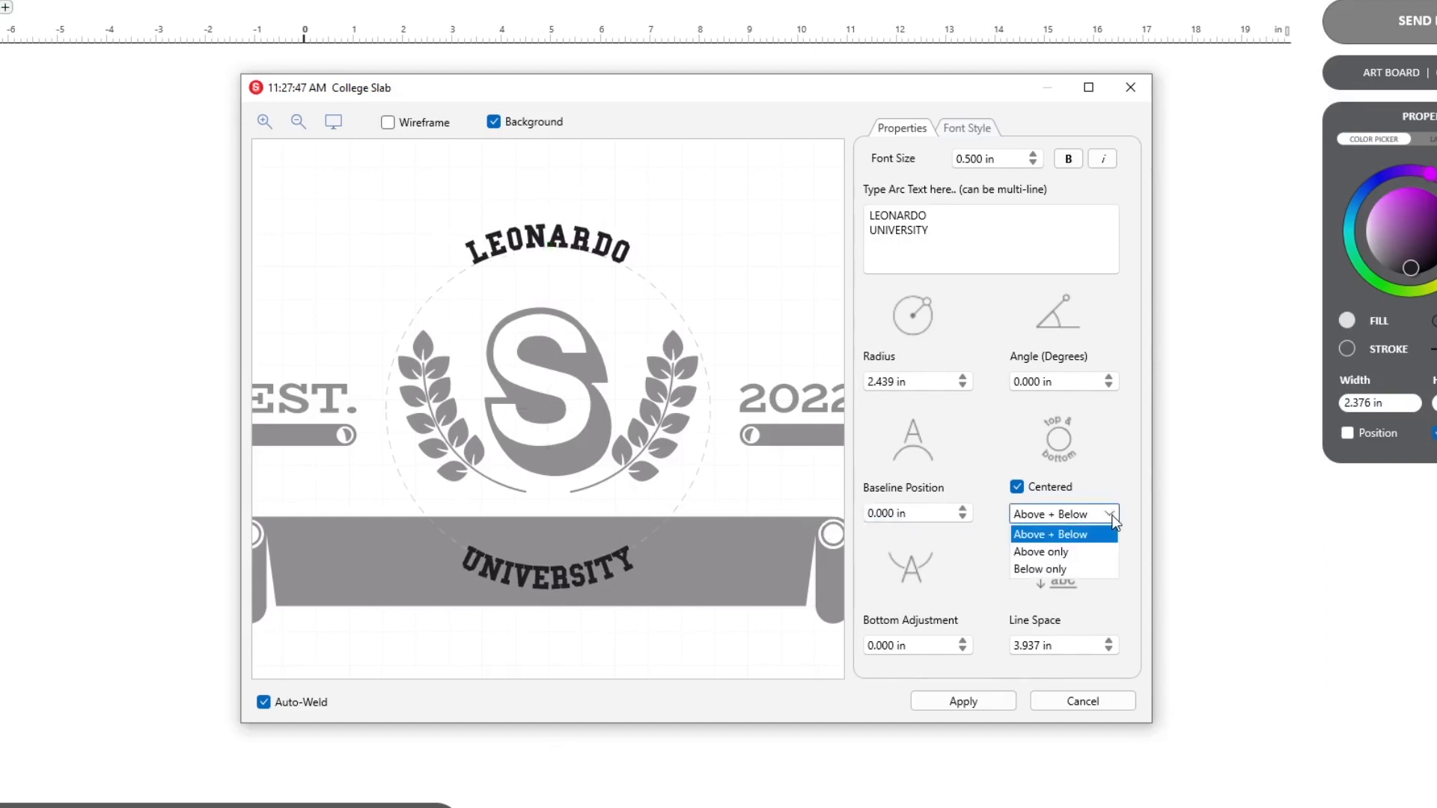
{"action": "left_click", "coordinate": [1041, 551]}
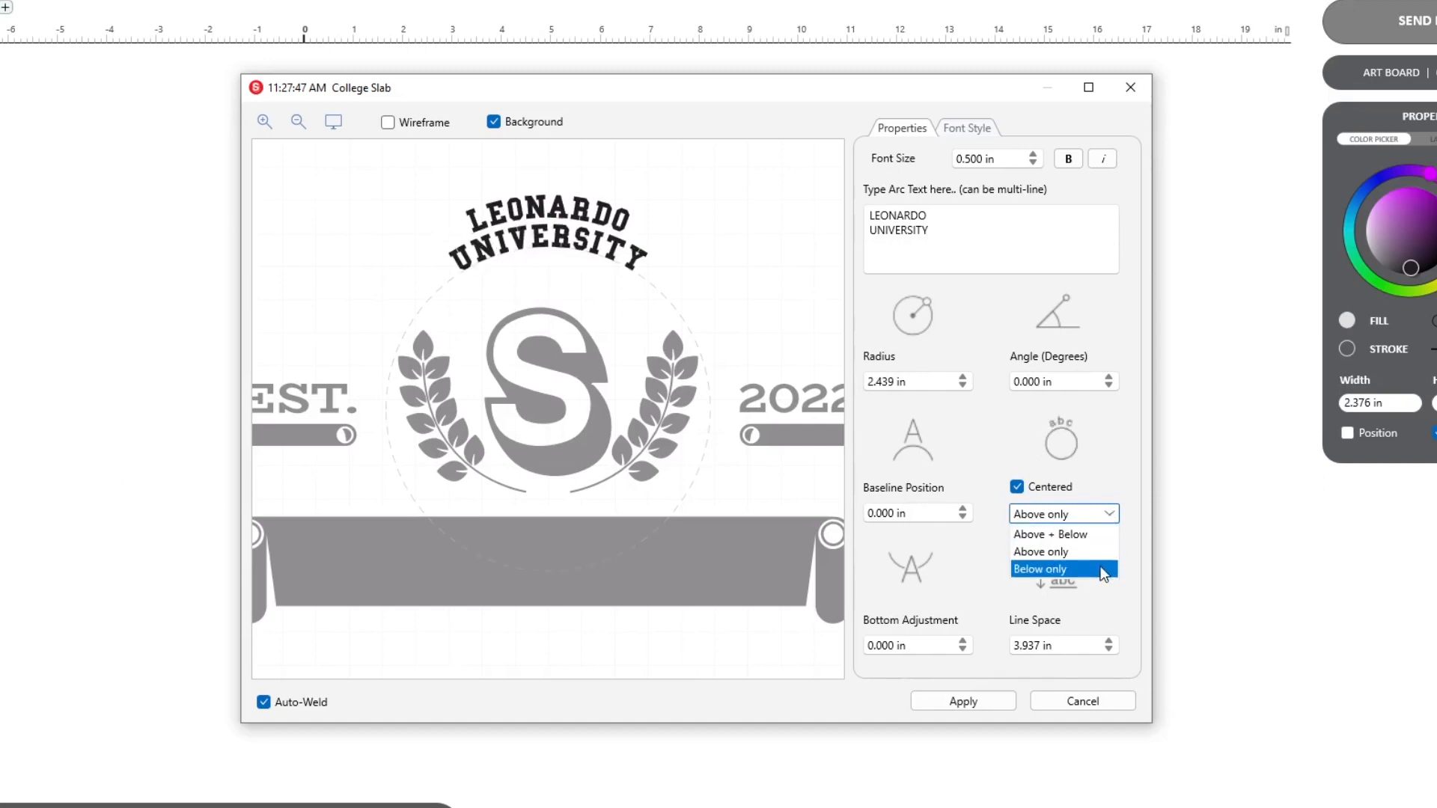
{"action": "left_click", "coordinate": [1041, 569]}
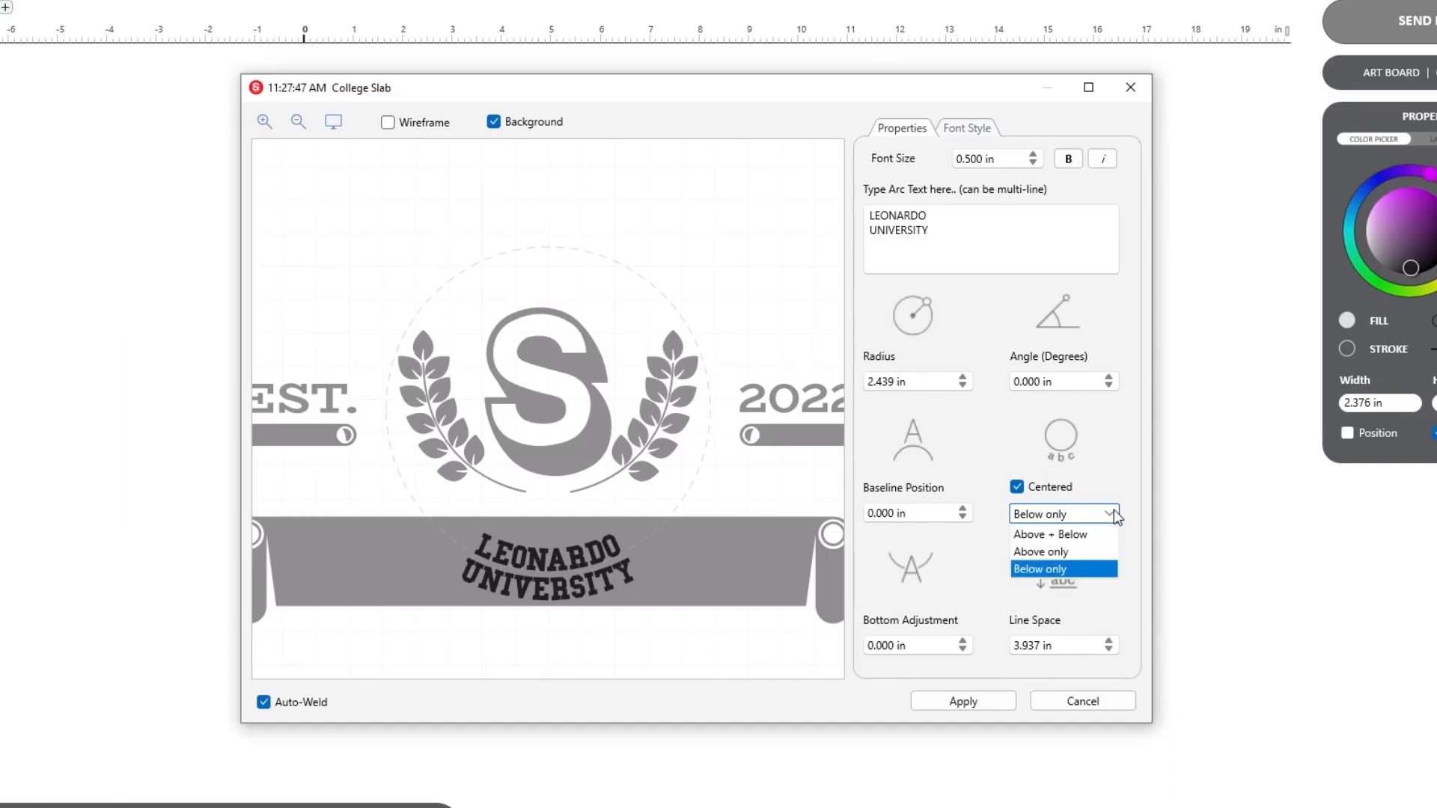
{"action": "left_click", "coordinate": [1048, 534]}
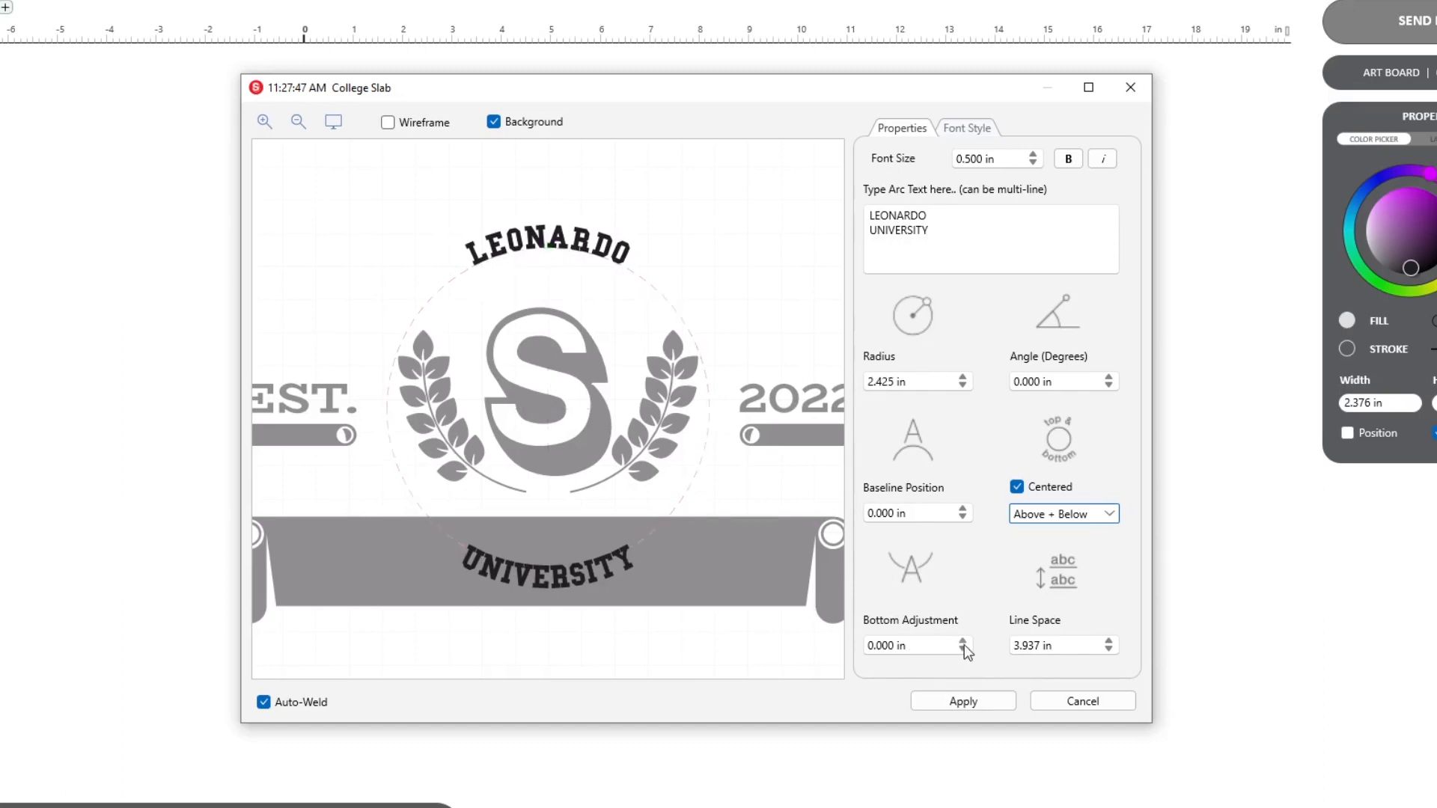
Nudge Bottom Adjustment down then up to a small positive value
{"action": "left_click", "coordinate": [964, 651]}
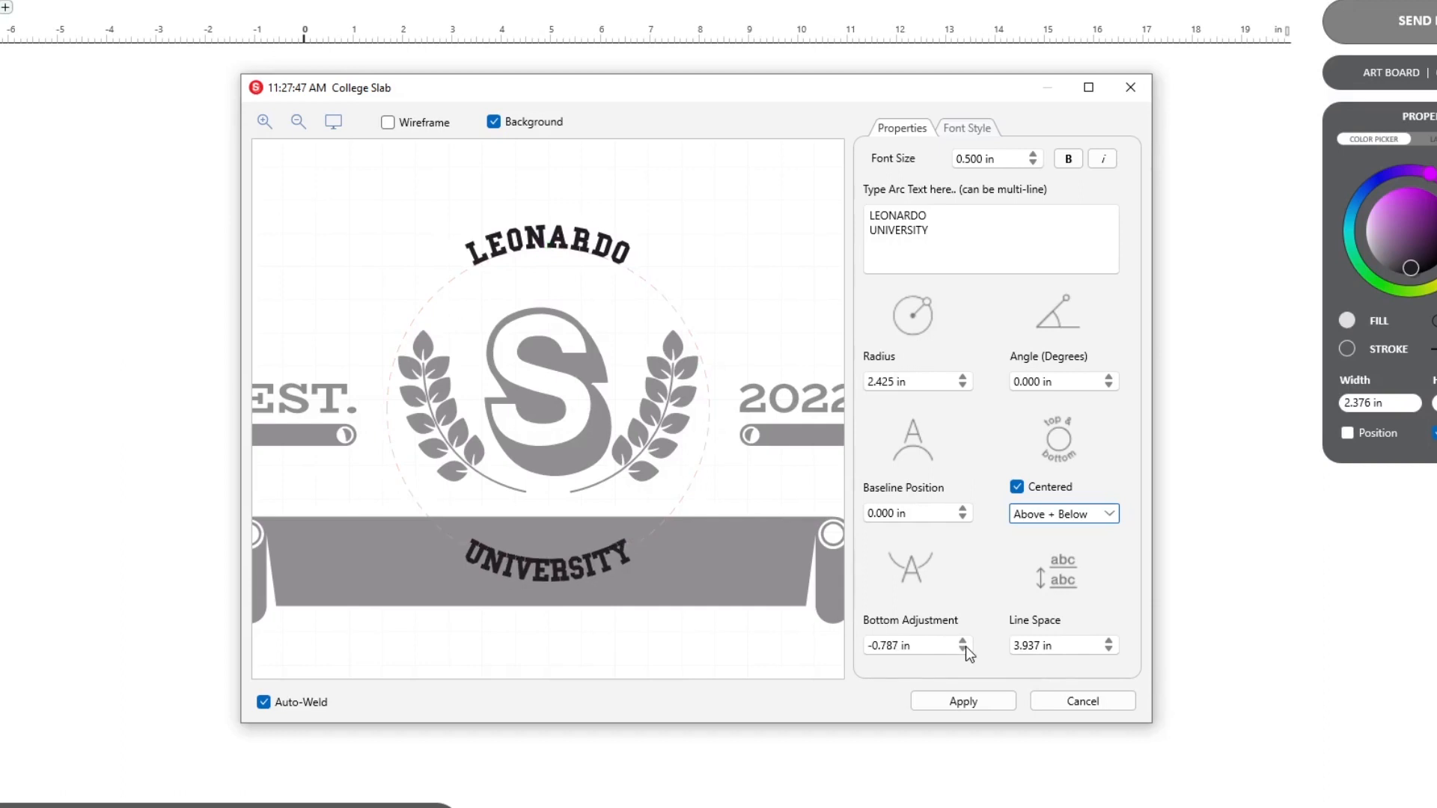
{"action": "left_click", "coordinate": [961, 641]}
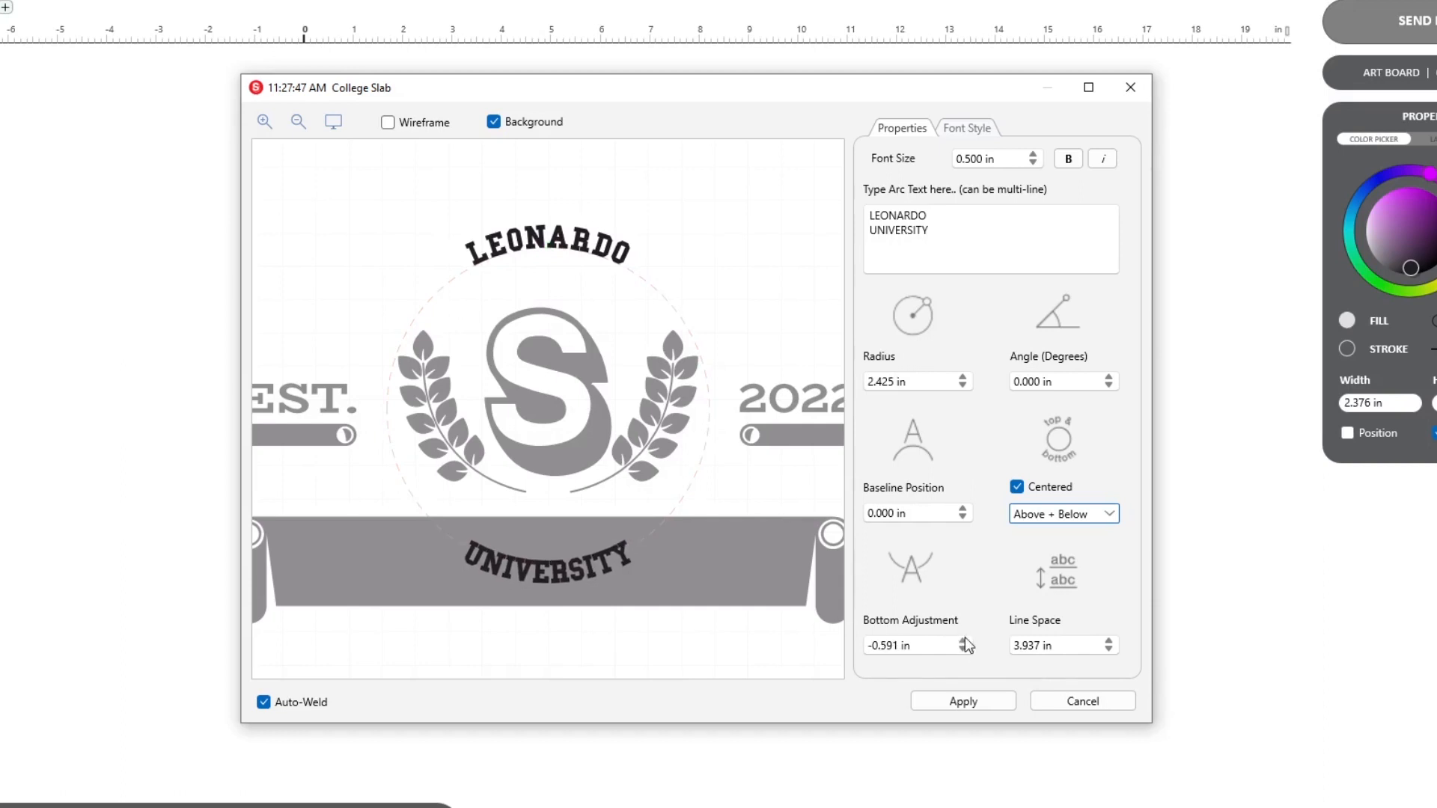
{"action": "left_click", "coordinate": [967, 641]}
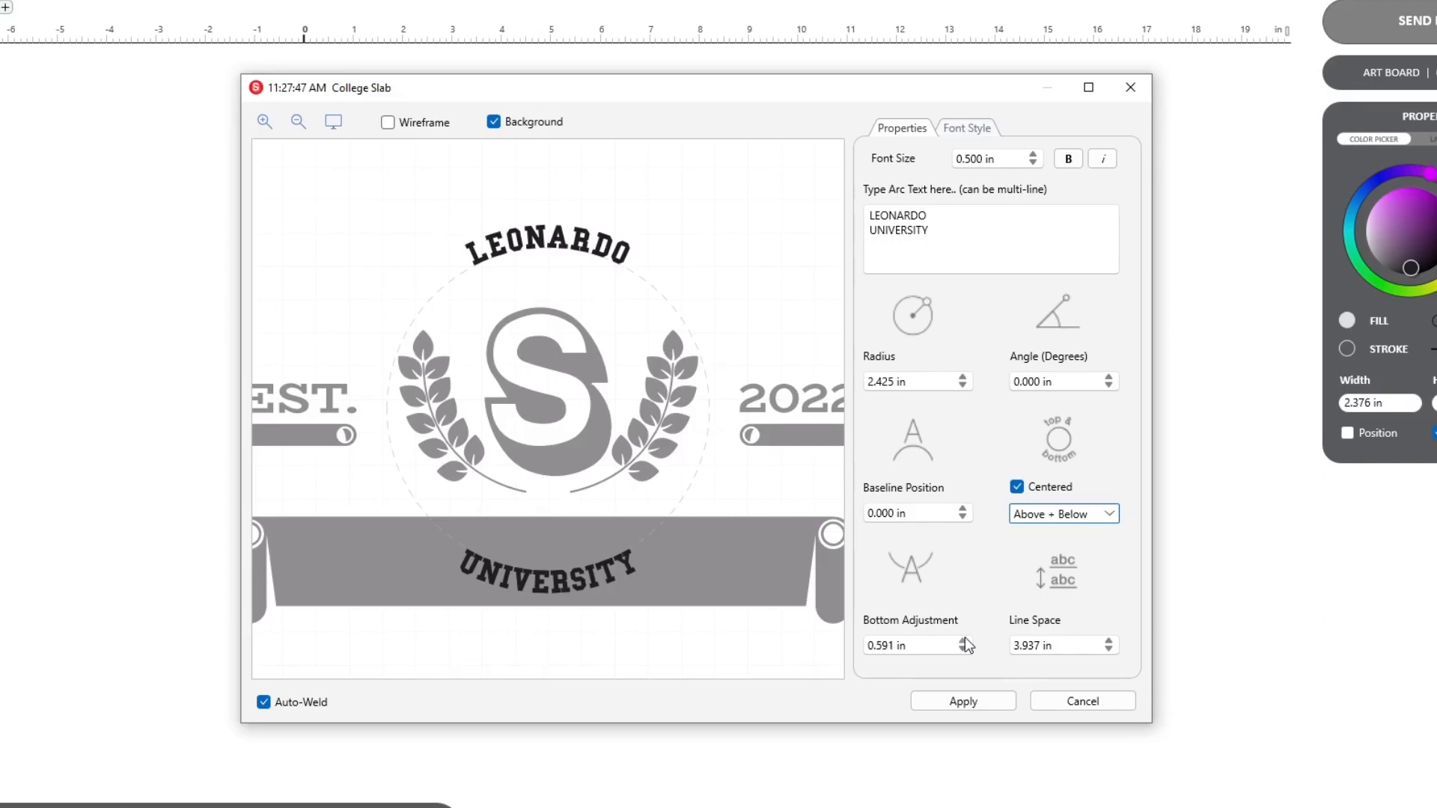
Place both lines Above only and increase the Line Space between them
{"action": "left_click", "coordinate": [1063, 513]}
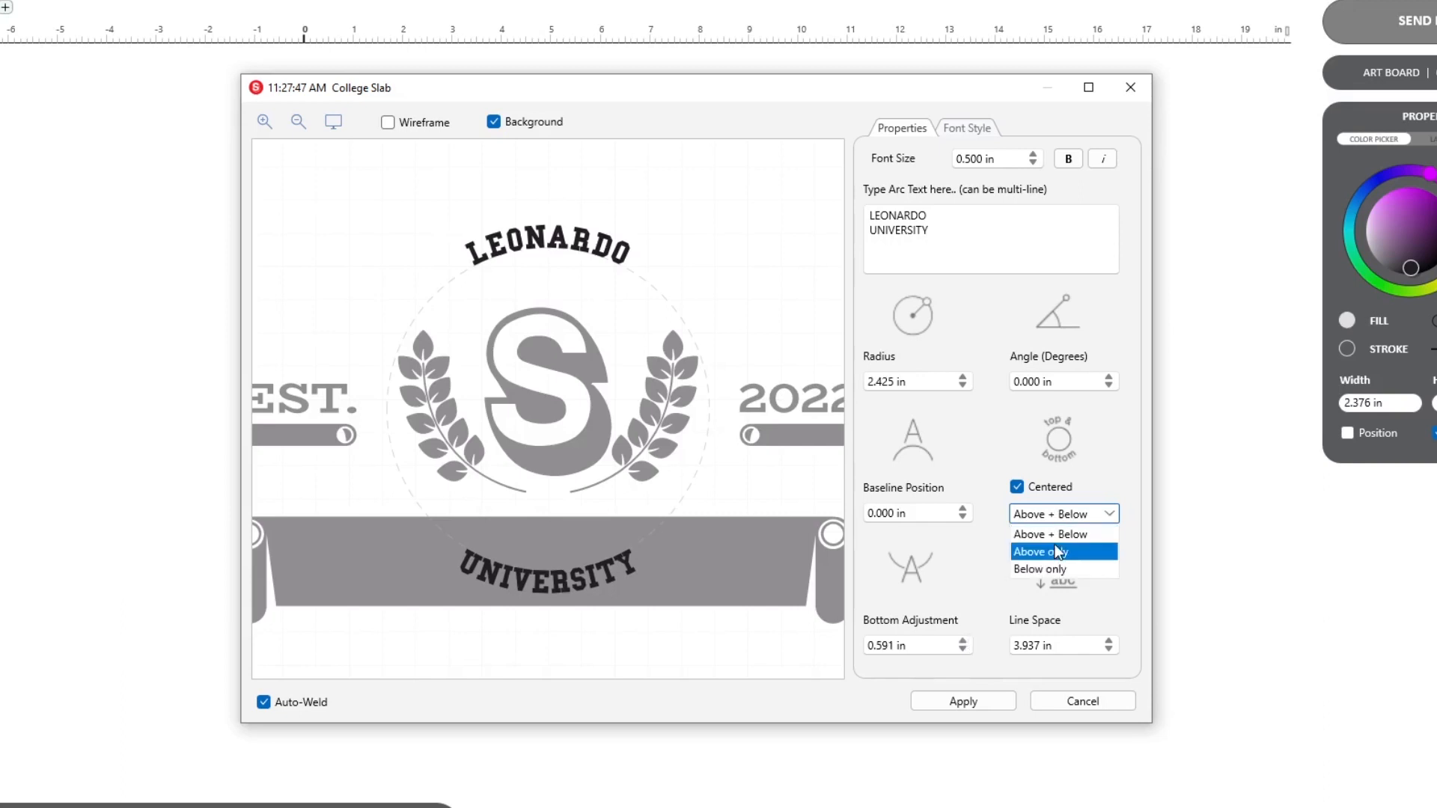
{"action": "left_click", "coordinate": [1040, 551]}
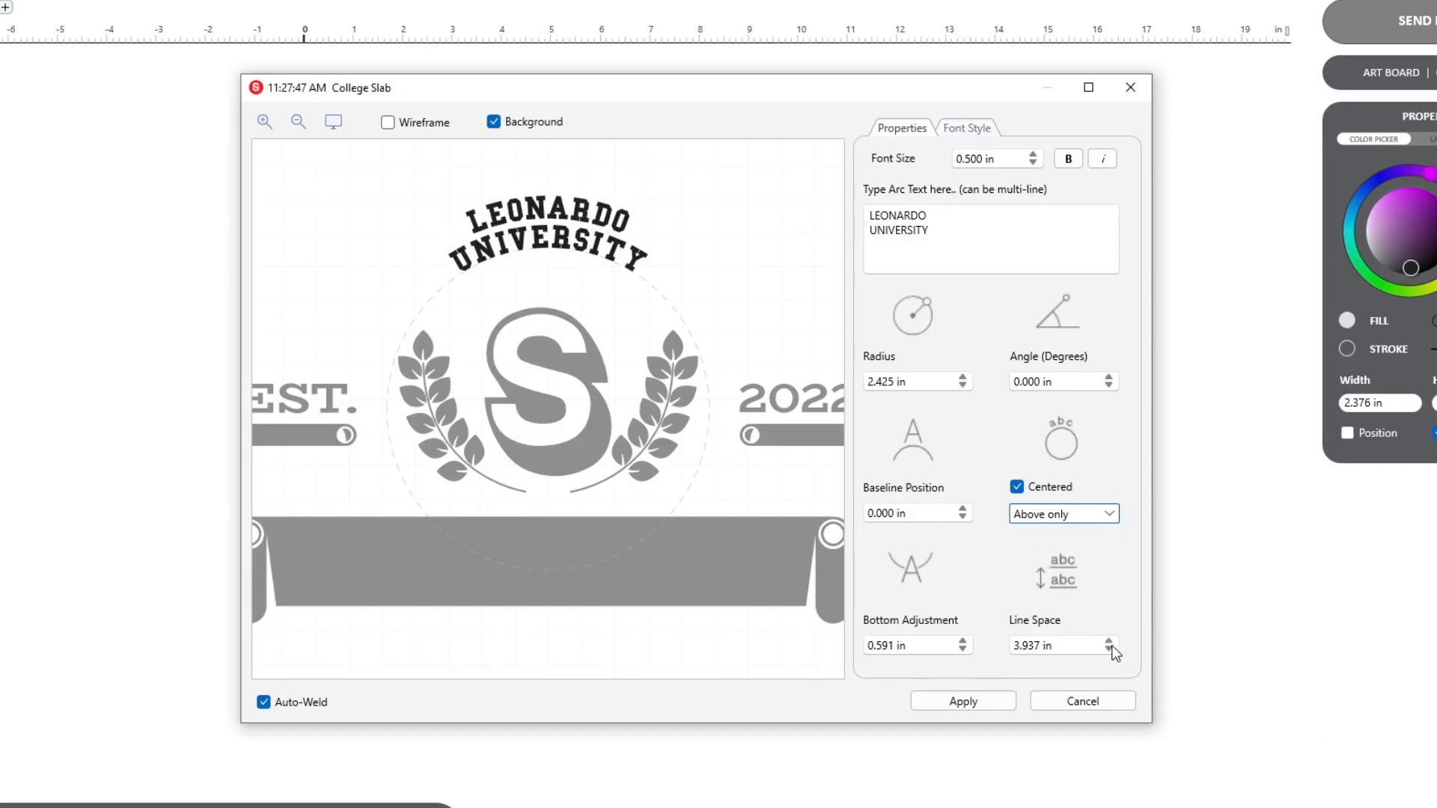
{"action": "left_click", "coordinate": [1107, 640]}
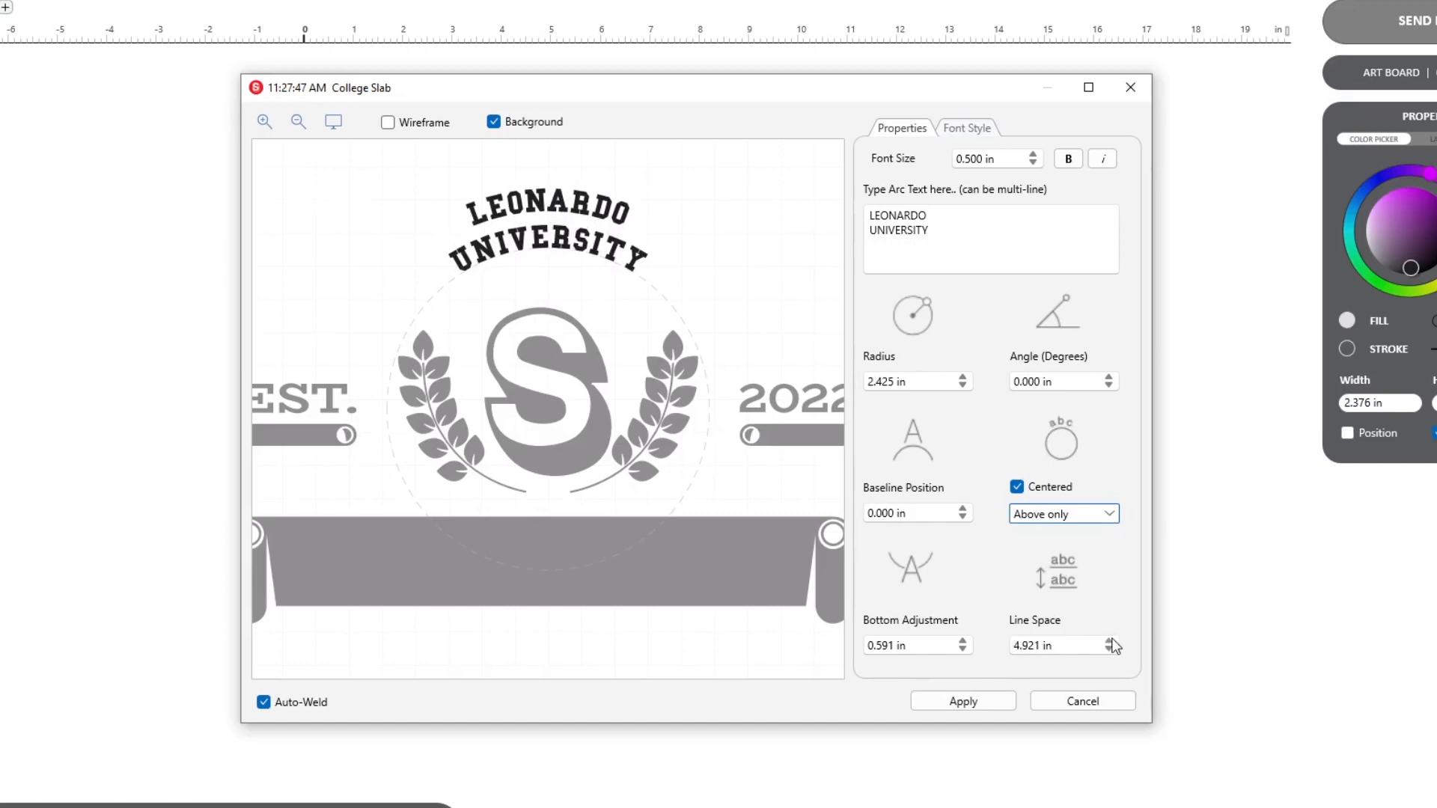
{"action": "left_click", "coordinate": [1113, 650]}
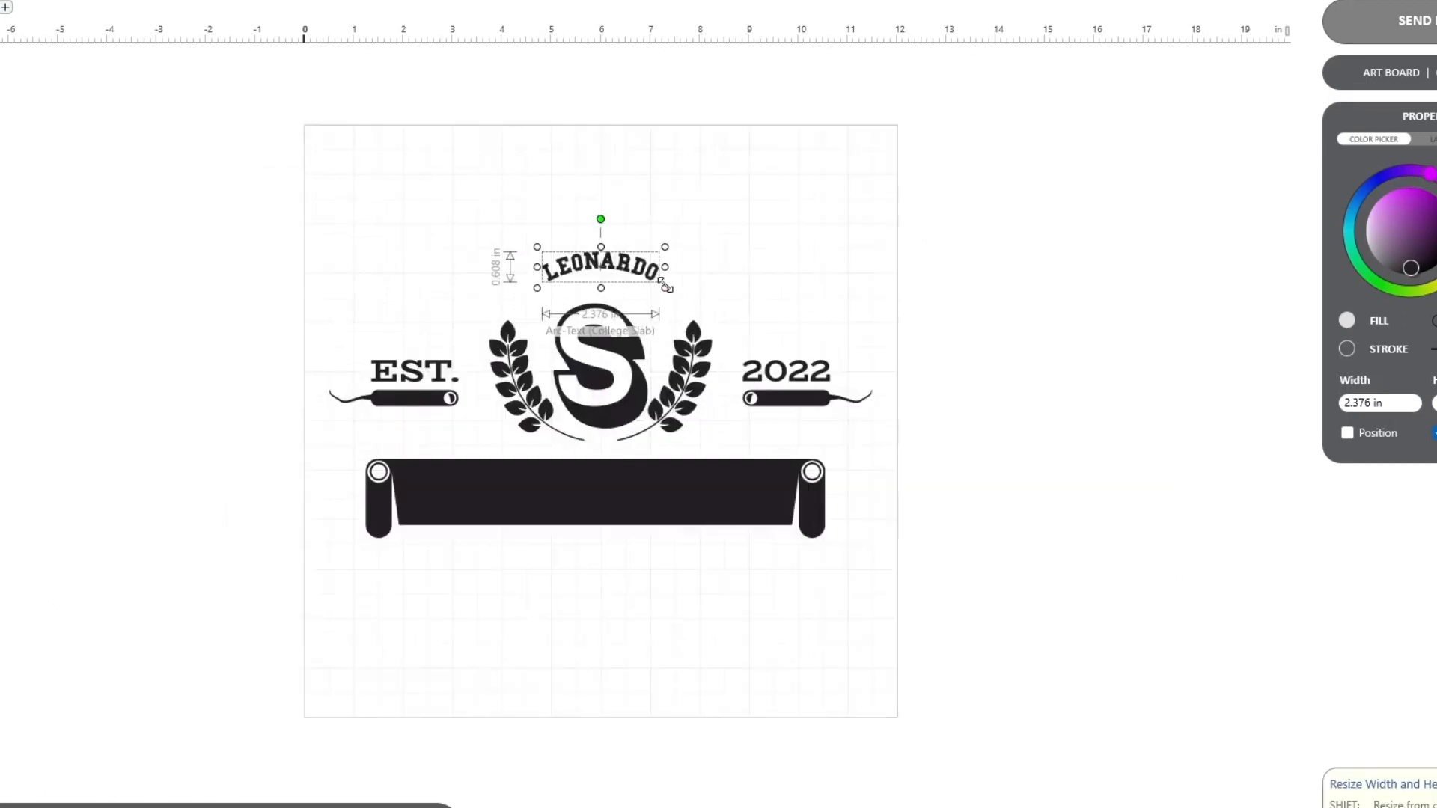
Scale the arced LEONARDO to 11 in wide, center it horizontally, and add the UNIVERSITY text
{"action": "left_click_drag", "start_coordinate": [666, 288], "coordinate": [838, 332]}
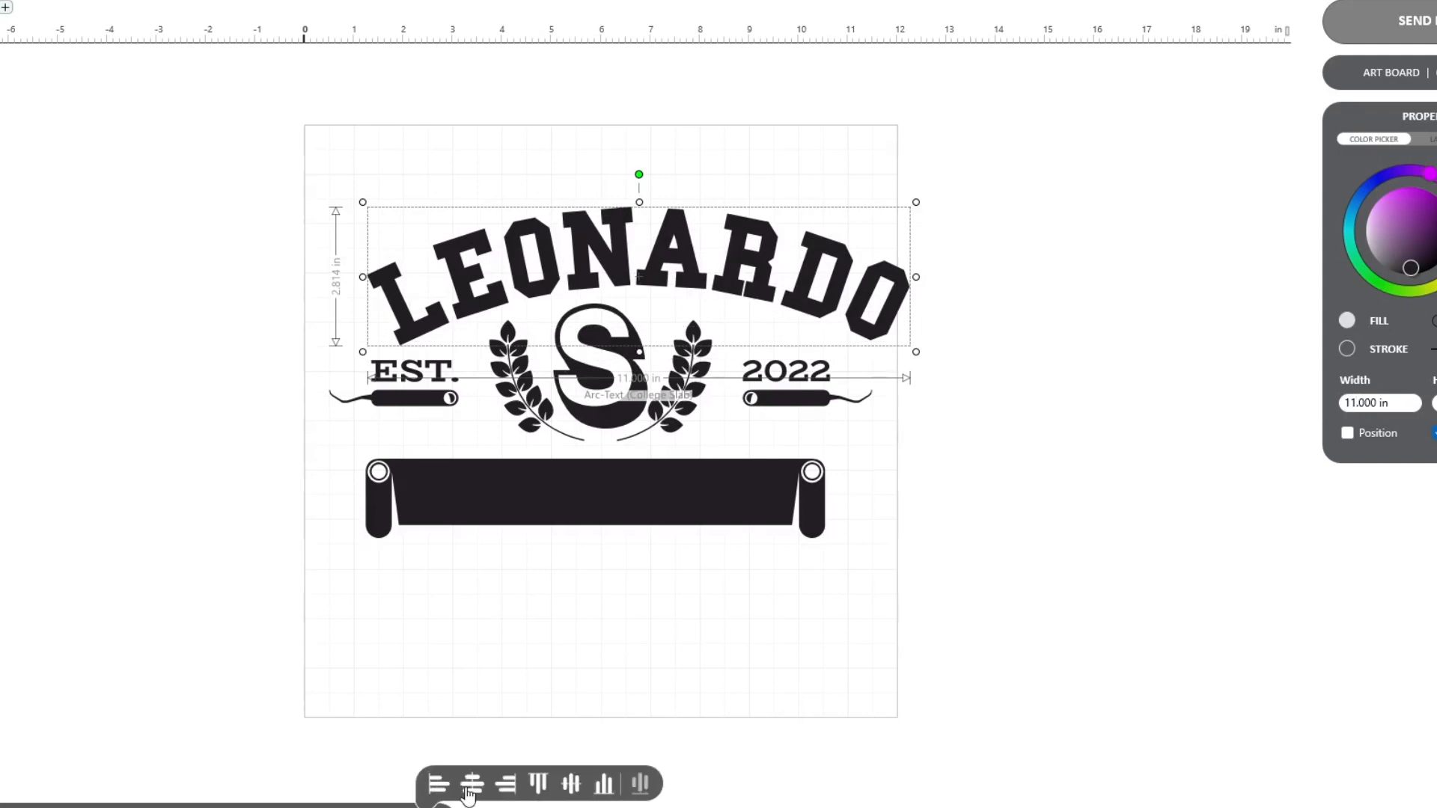
{"action": "left_click", "coordinate": [473, 802]}
{"action": "type", "text": "UNIVERSI"}
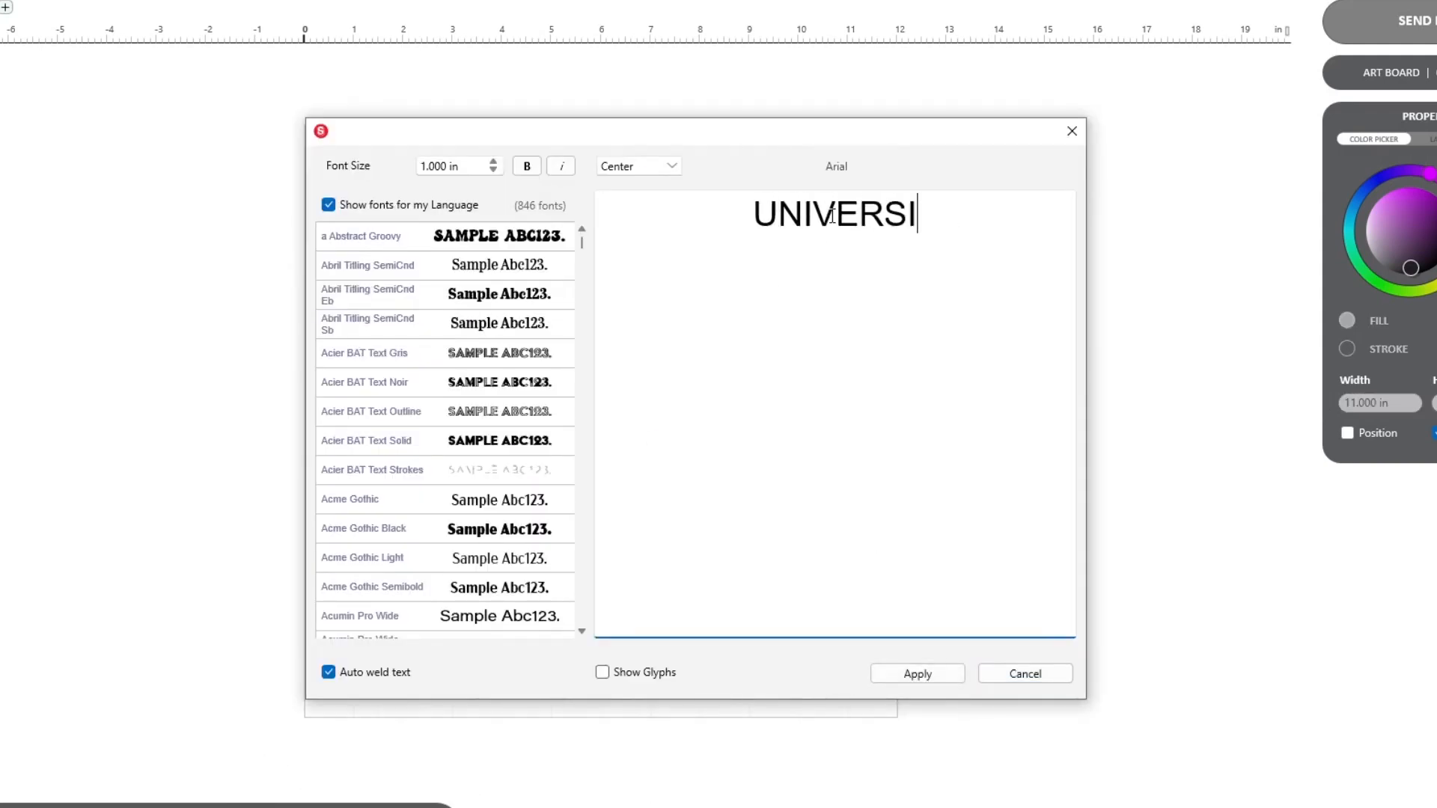
{"action": "left_click", "coordinate": [918, 673]}
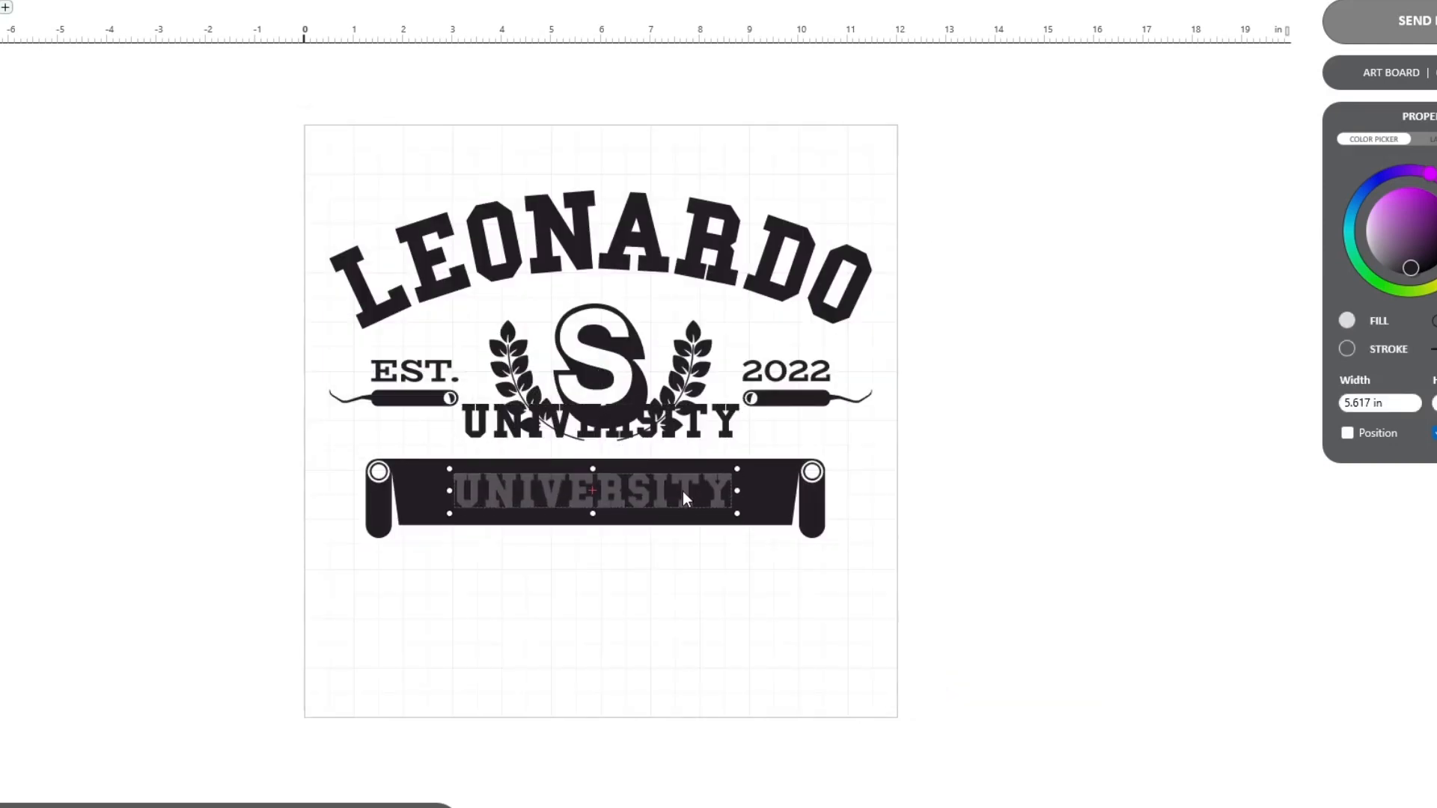